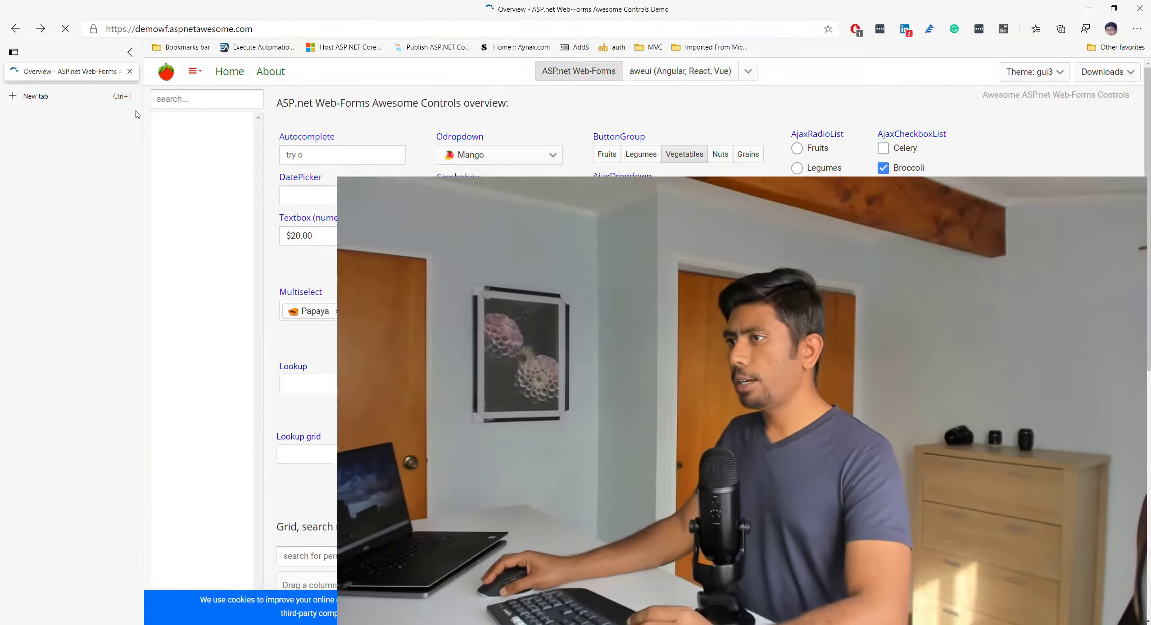
# Open the ExecuteAutomation GitHub profile (github.com/executeautomation) in a new Edge tab
pyautogui.click(35, 96)
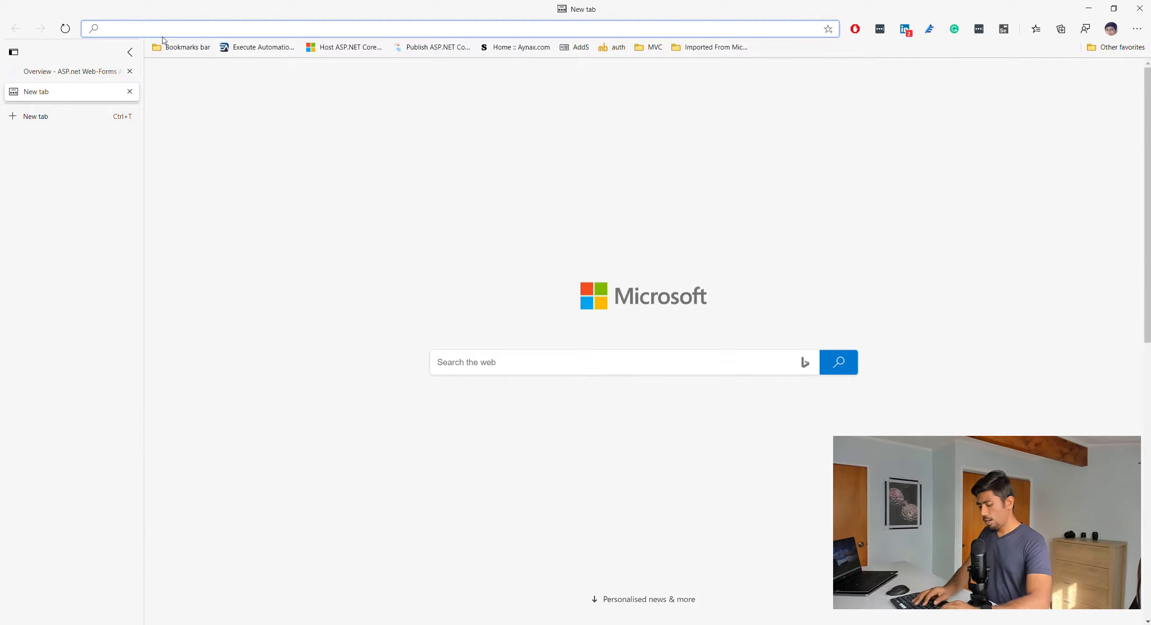
pyautogui.write('https://github.com/executeautomation')
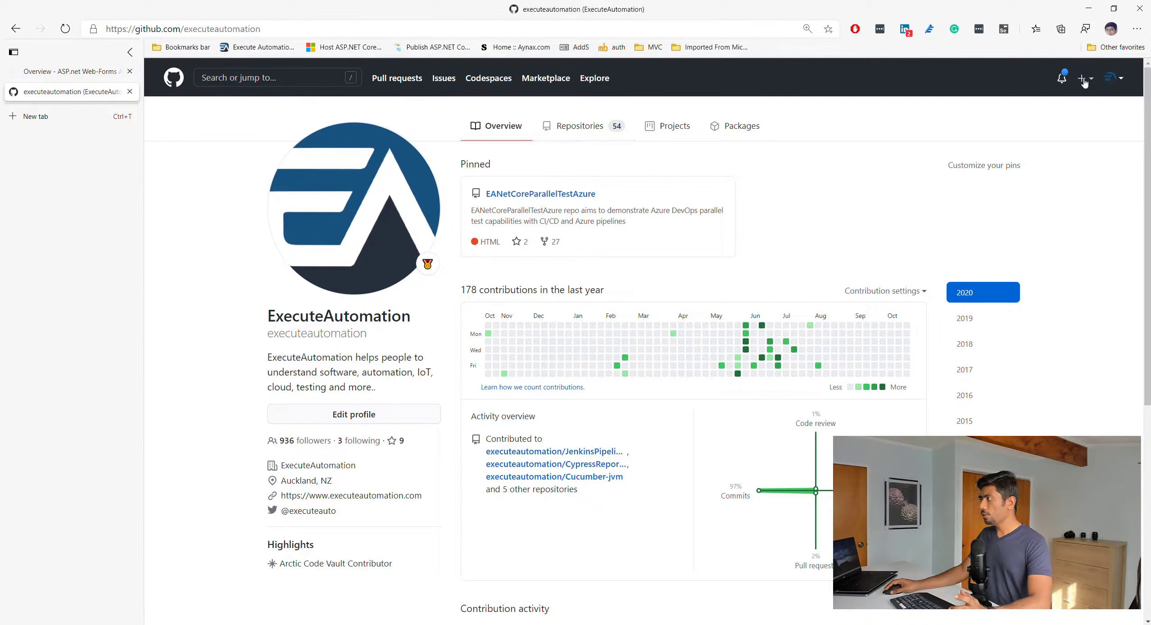
# Create public repo SeleniumCSharpNetCore with a Selenium .NET Core course description and README
pyautogui.click(1082, 77)
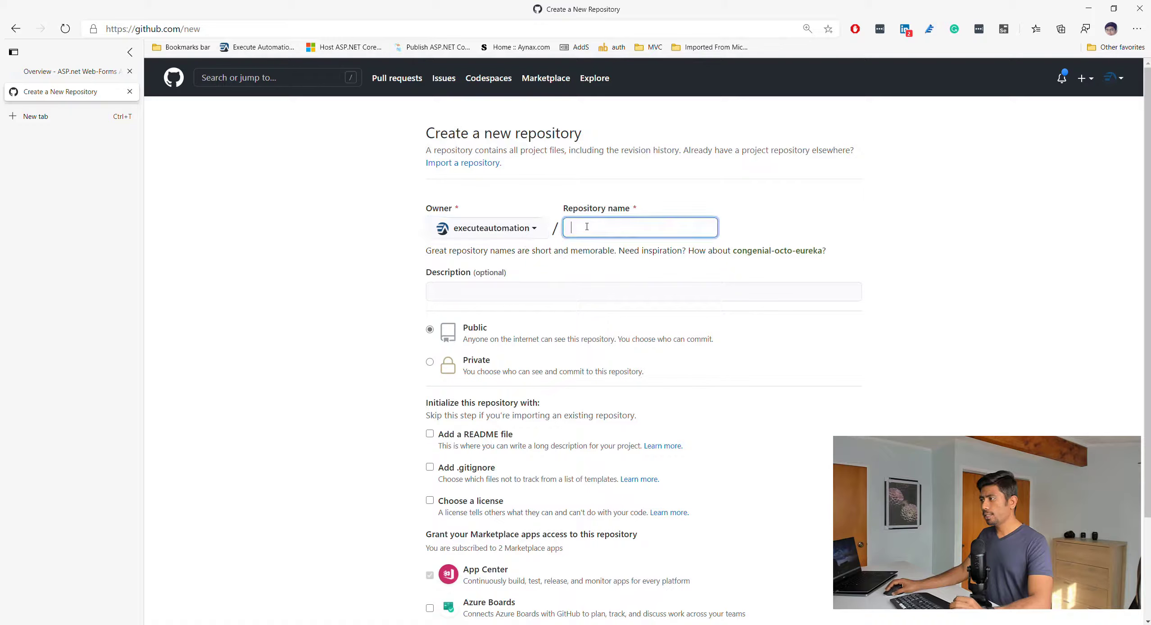
pyautogui.write('SeleniumCSharpNetCore')
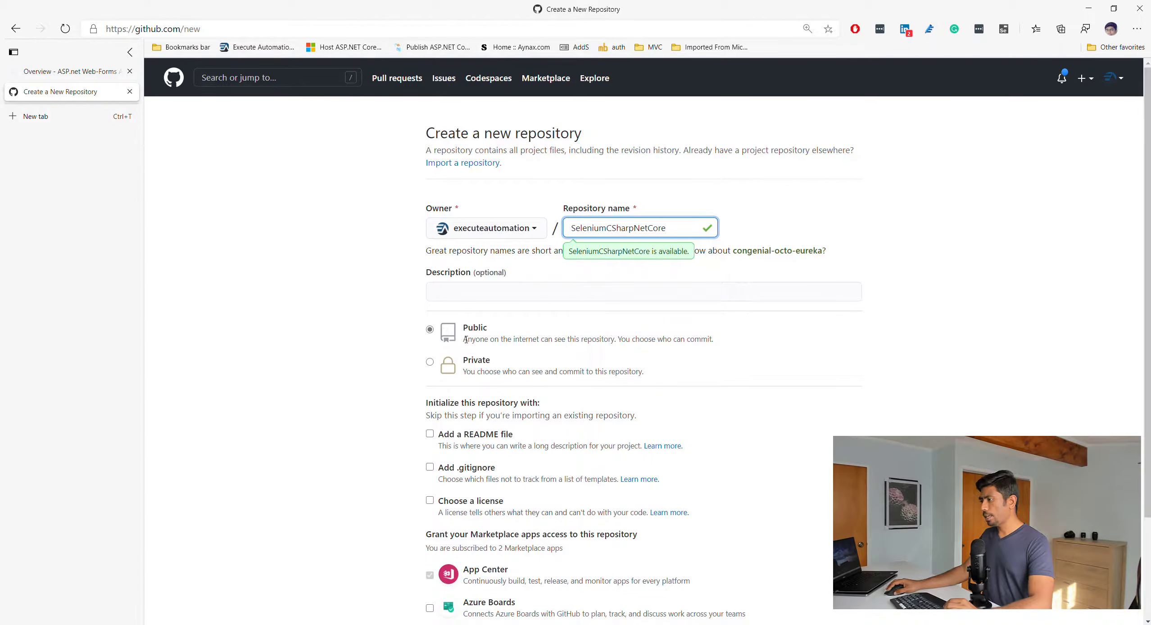
pyautogui.click(642, 291)
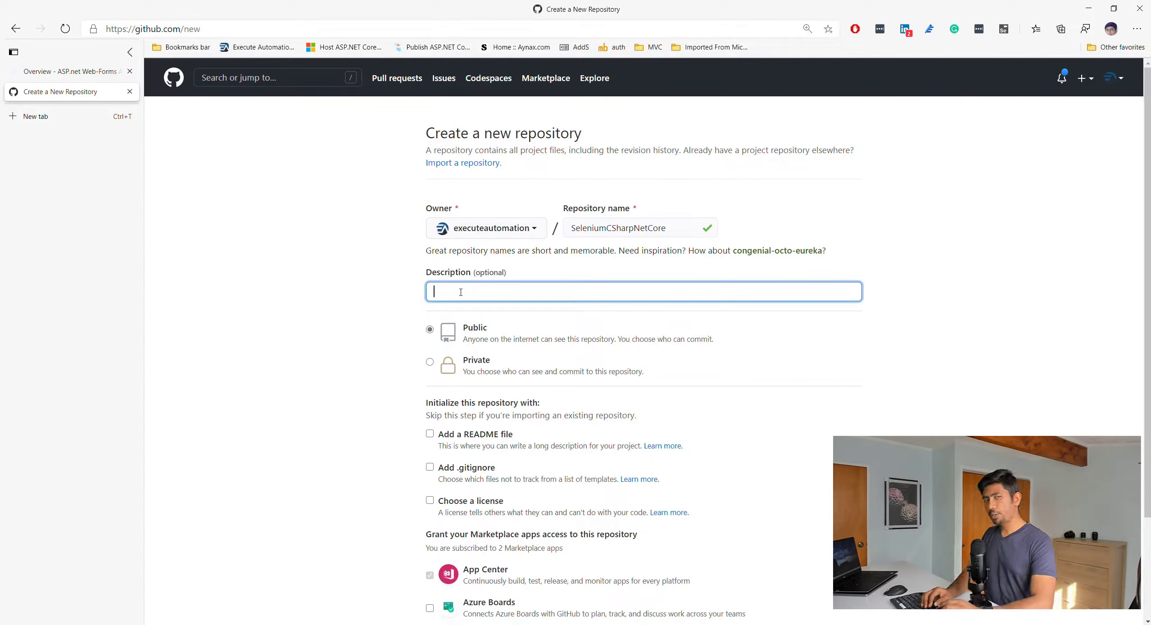
pyautogui.write('SE')
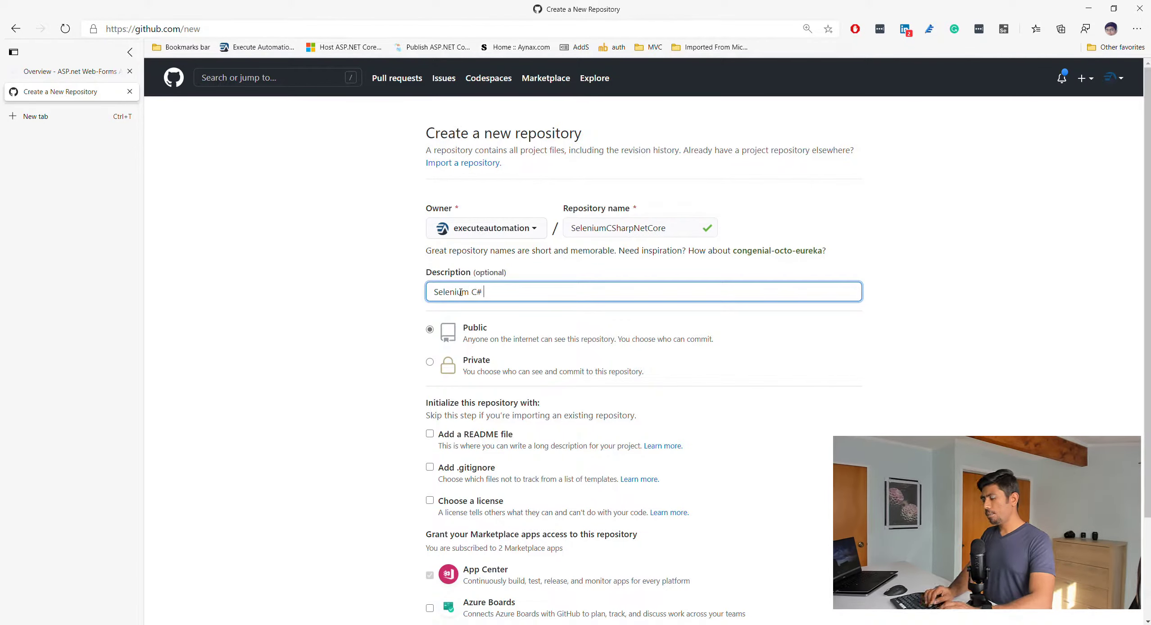
pyautogui.write('.NET Core 3.1 Basi')
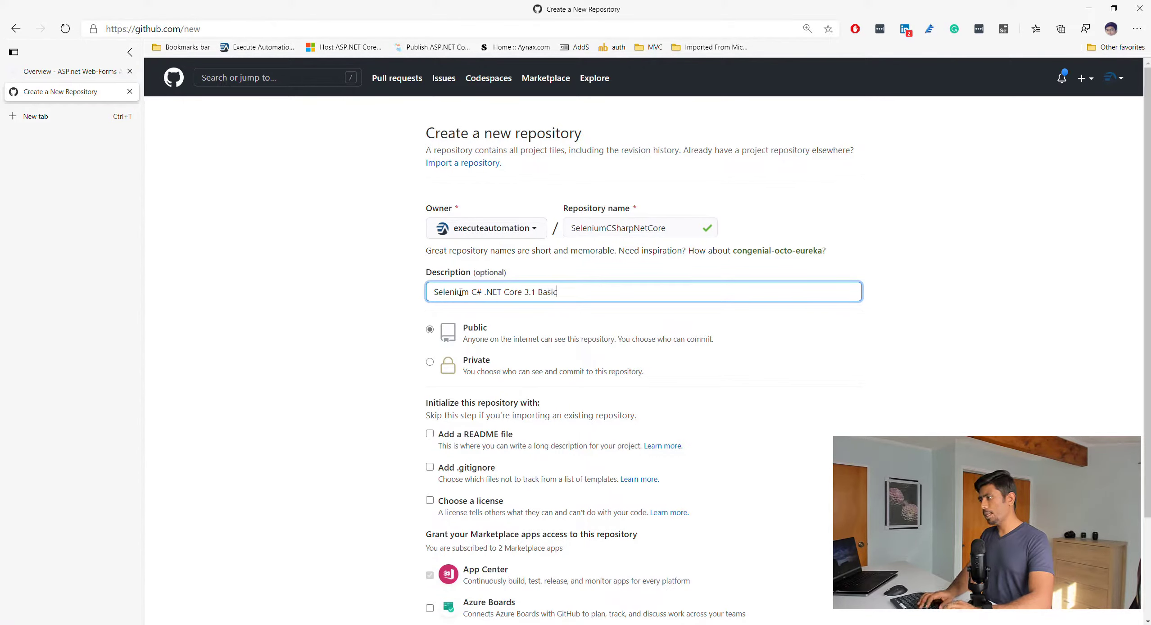
pyautogui.write('course repo')
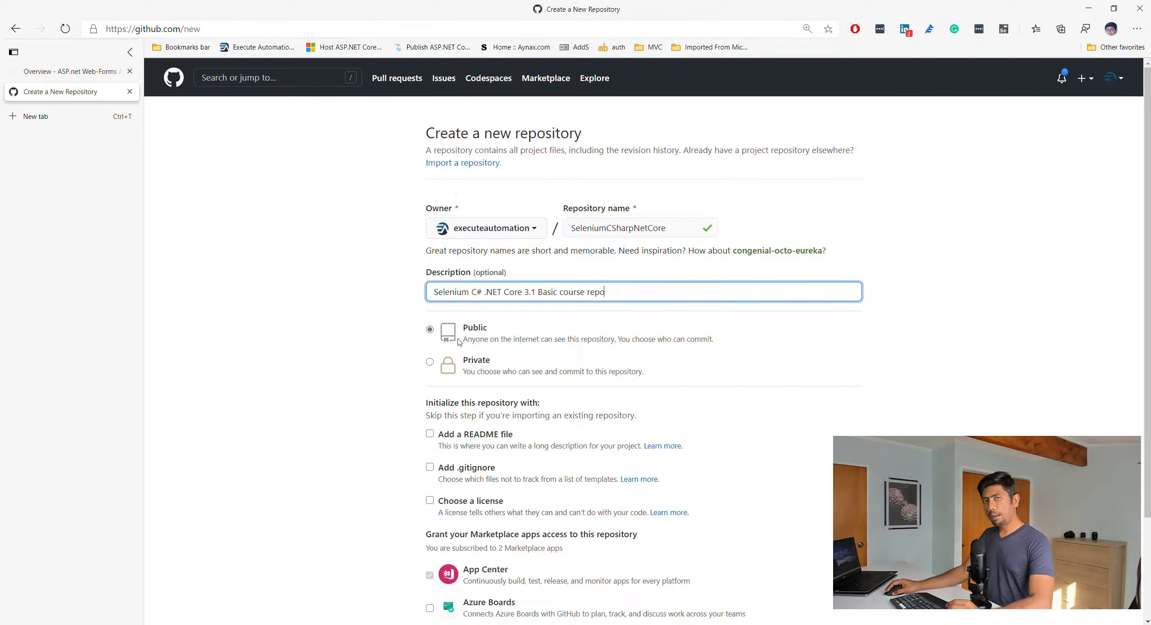
pyautogui.scroll(-3)
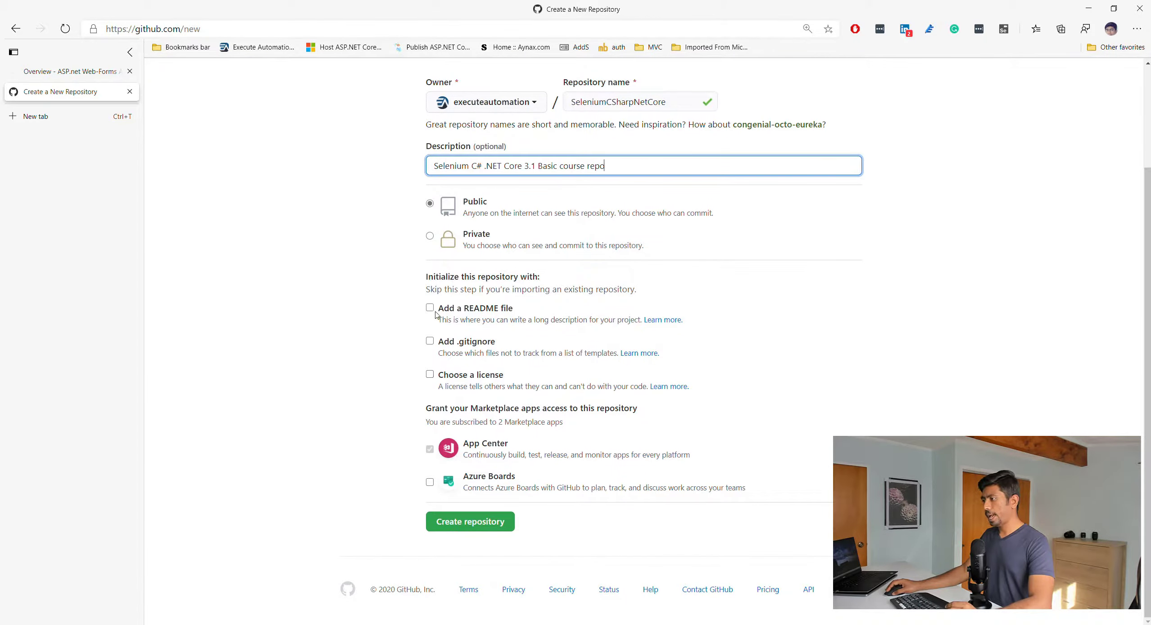
pyautogui.click(429, 308)
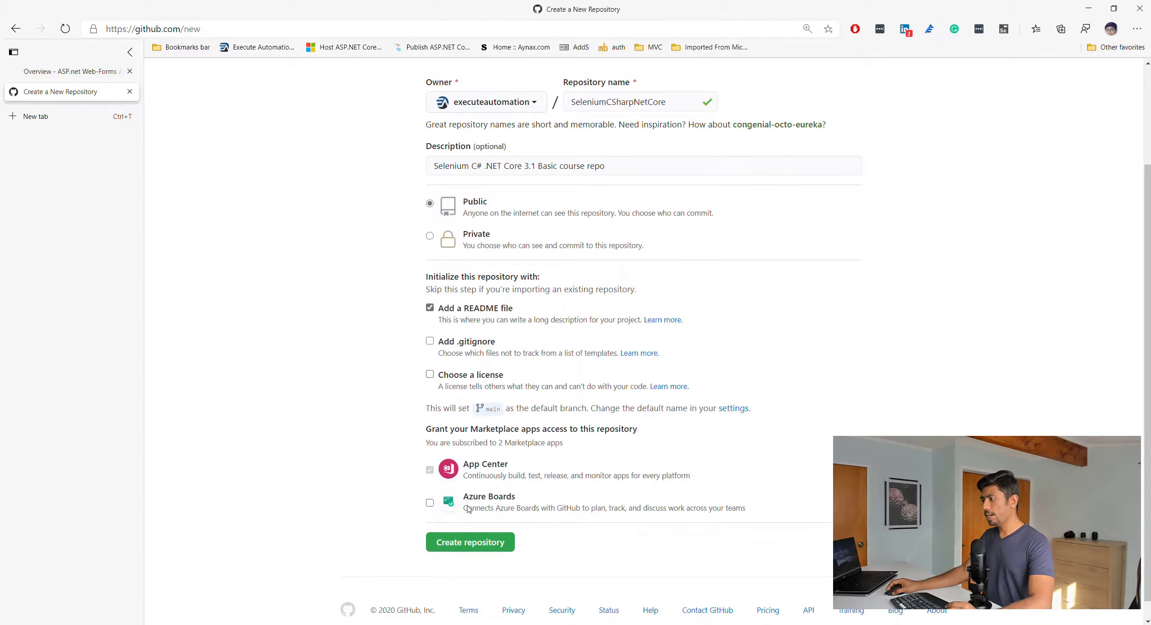
pyautogui.scroll(-3)
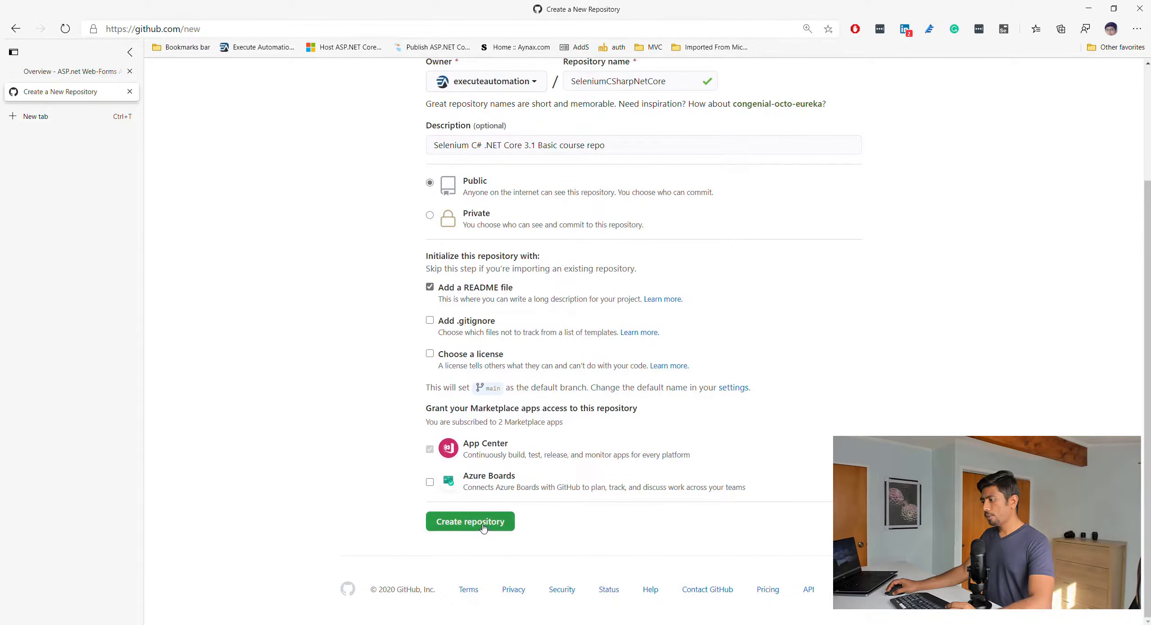
pyautogui.click(470, 522)
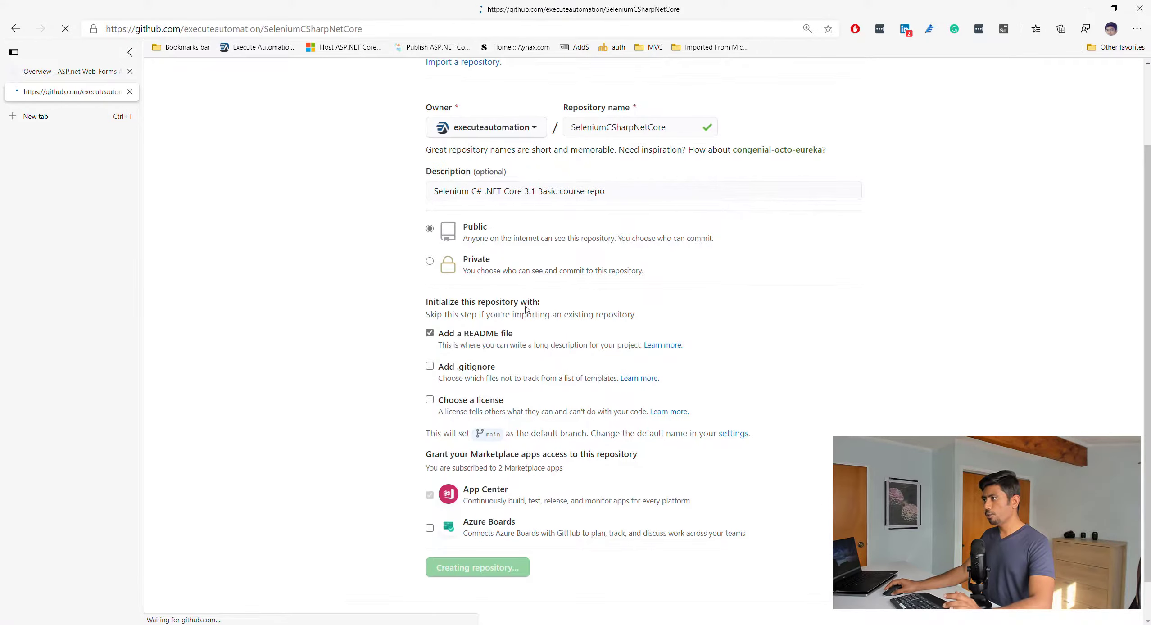
# Review the repository's HTTPS, GitHub CLI and SSH clone options under Code
pyautogui.click(477, 568)
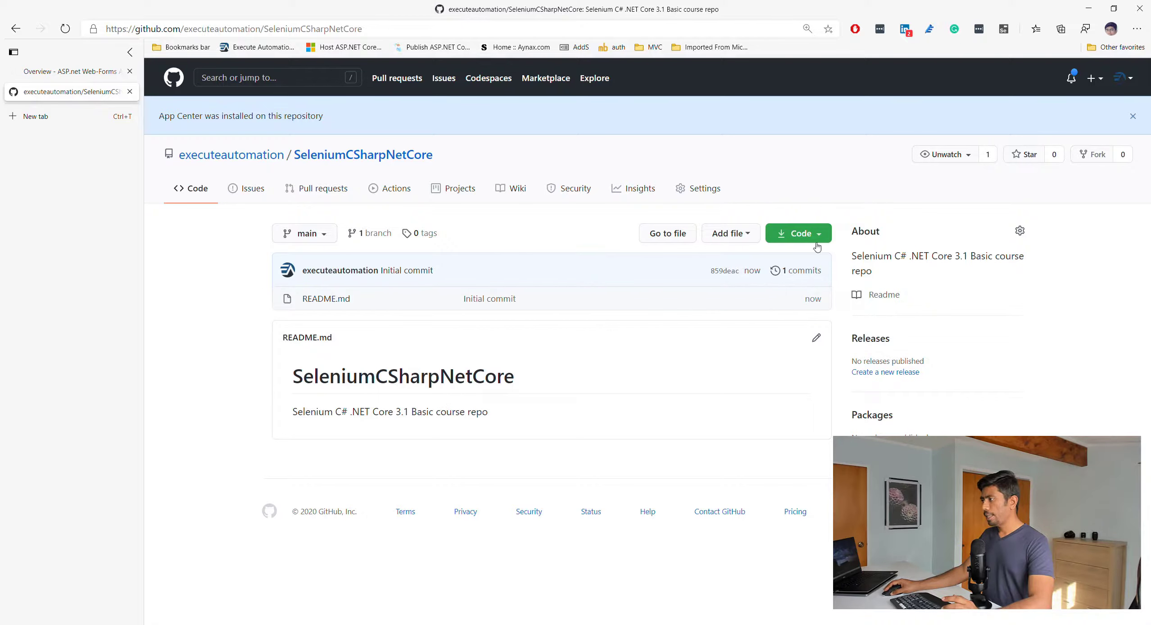
pyautogui.click(798, 233)
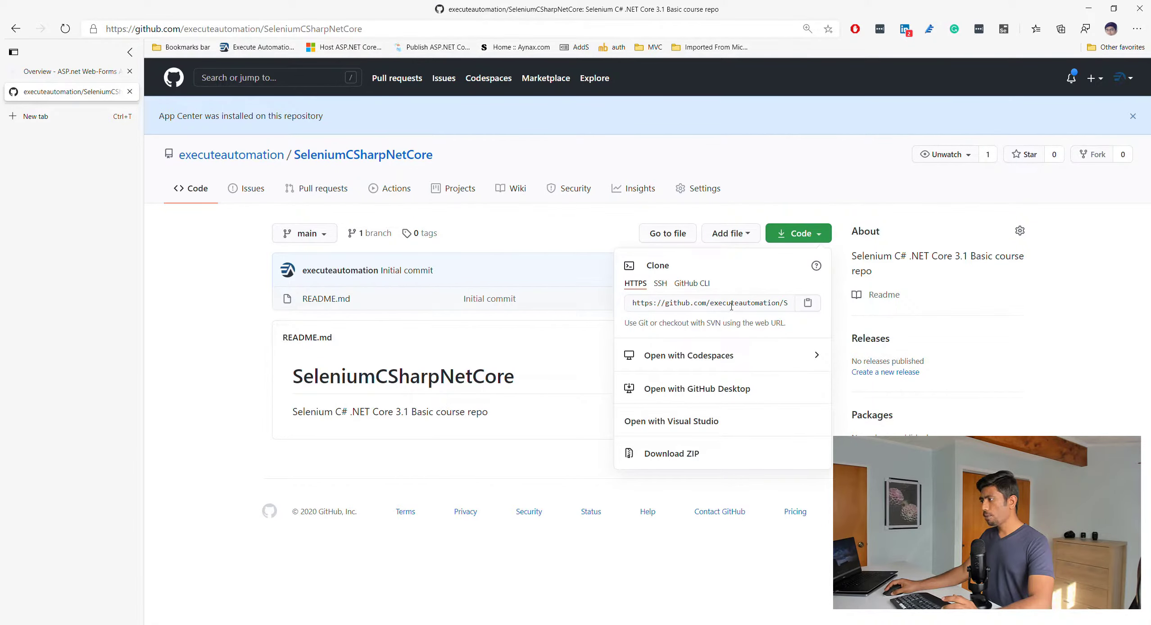
pyautogui.moveTo(677, 369)
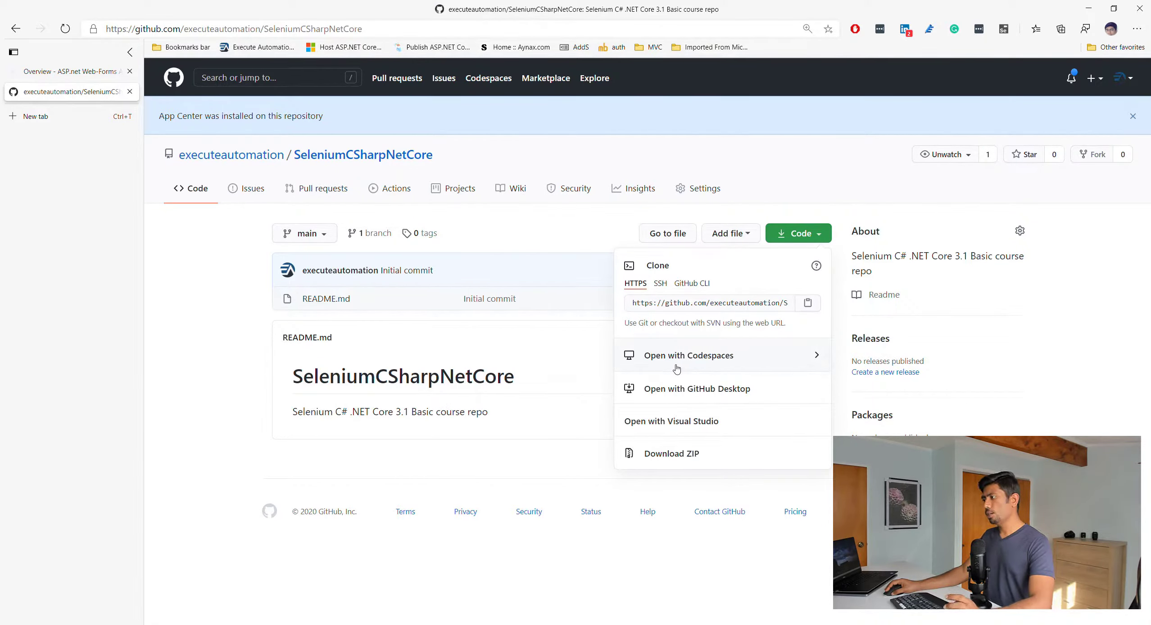
pyautogui.moveTo(788, 362)
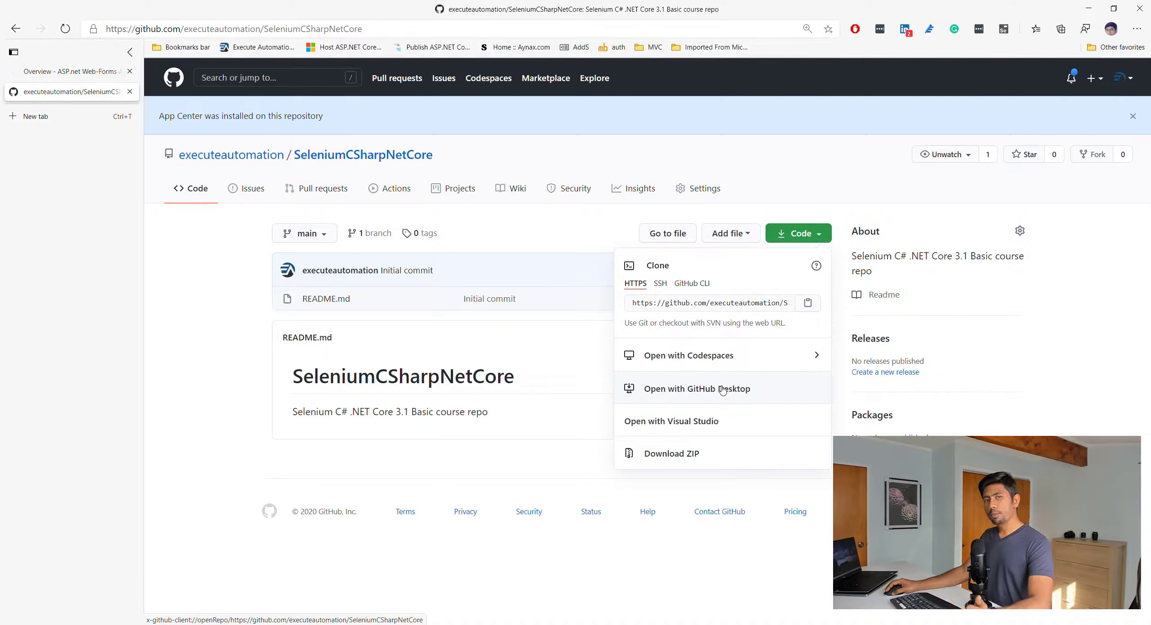
pyautogui.moveTo(696, 430)
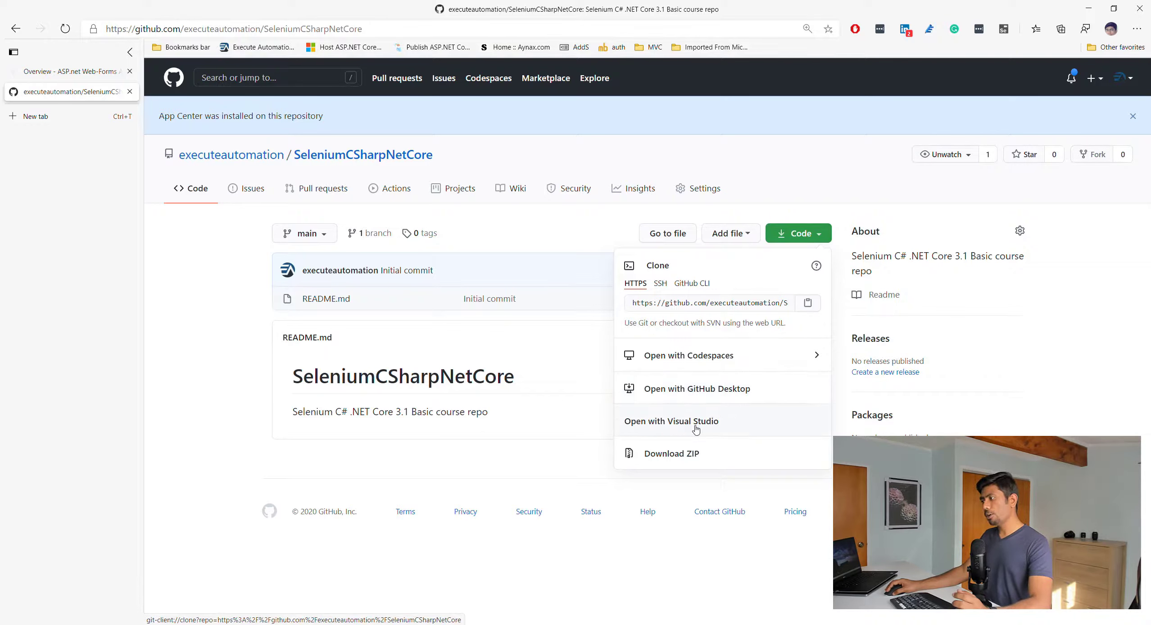
pyautogui.moveTo(696, 420)
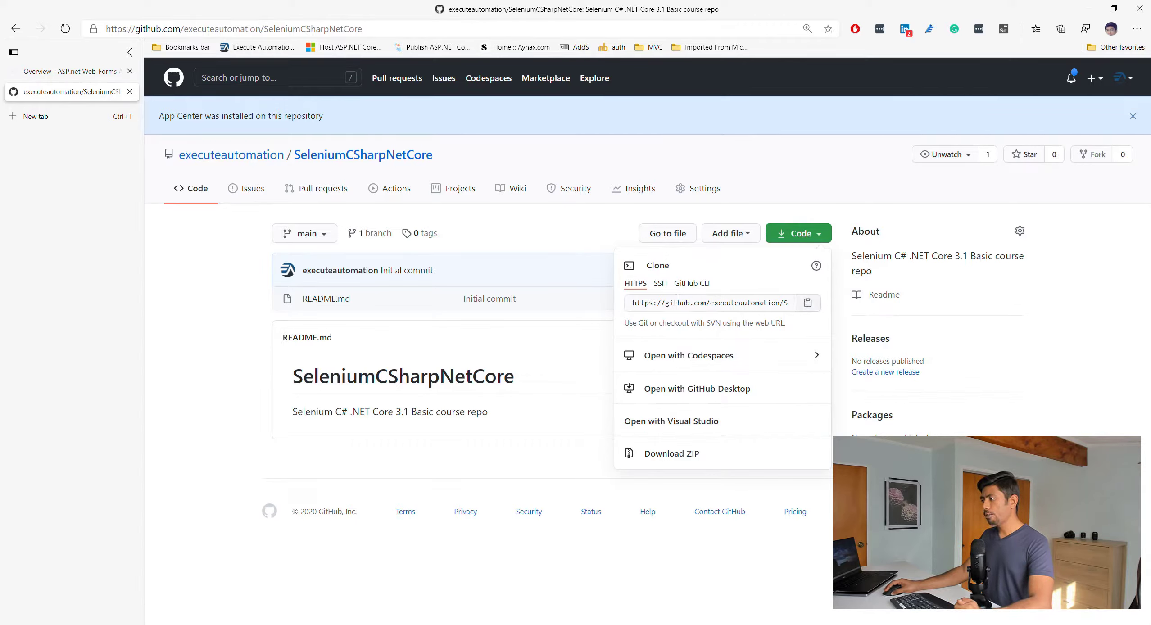
pyautogui.click(692, 283)
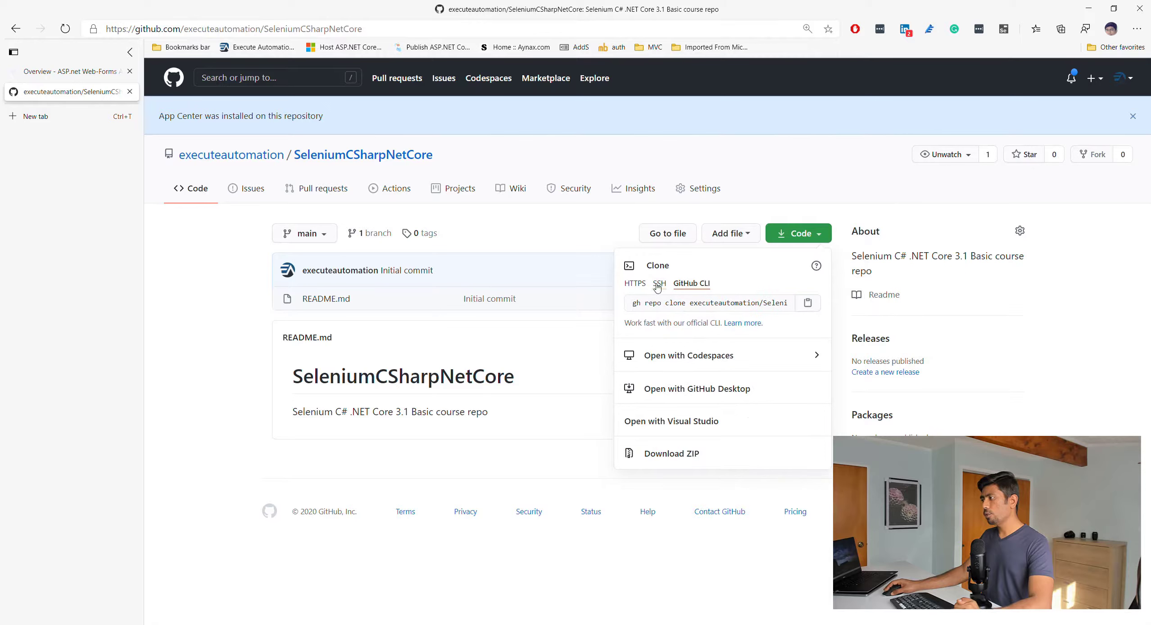
pyautogui.click(635, 283)
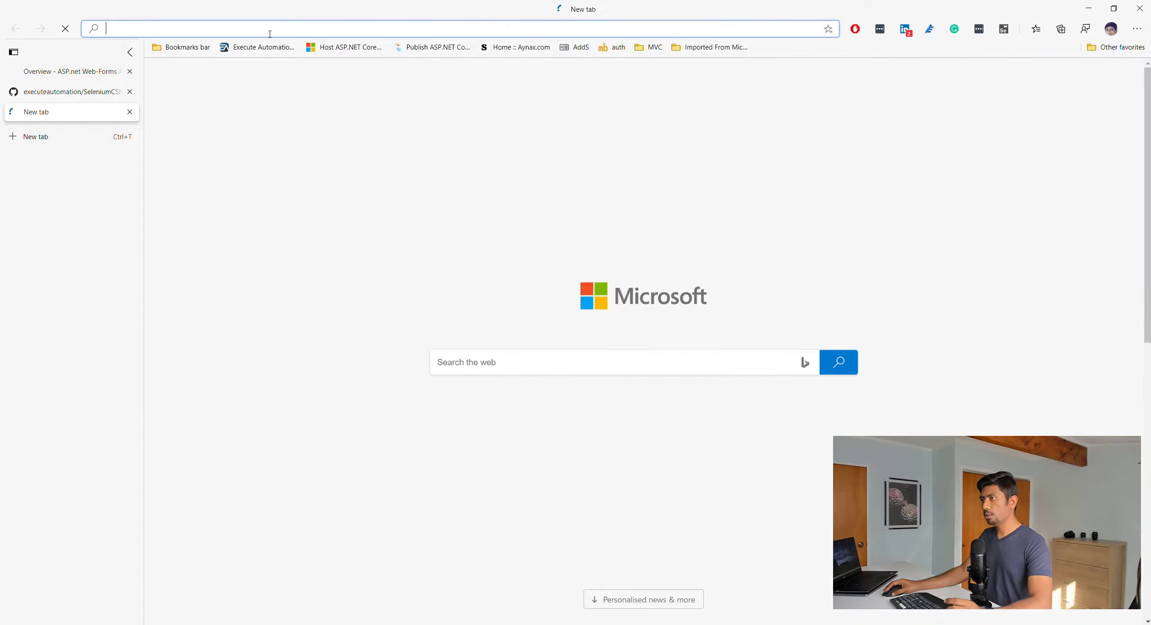
# Look up the Windows installation steps for GitHub Desktop in GitHub Docs
pyautogui.write('github')
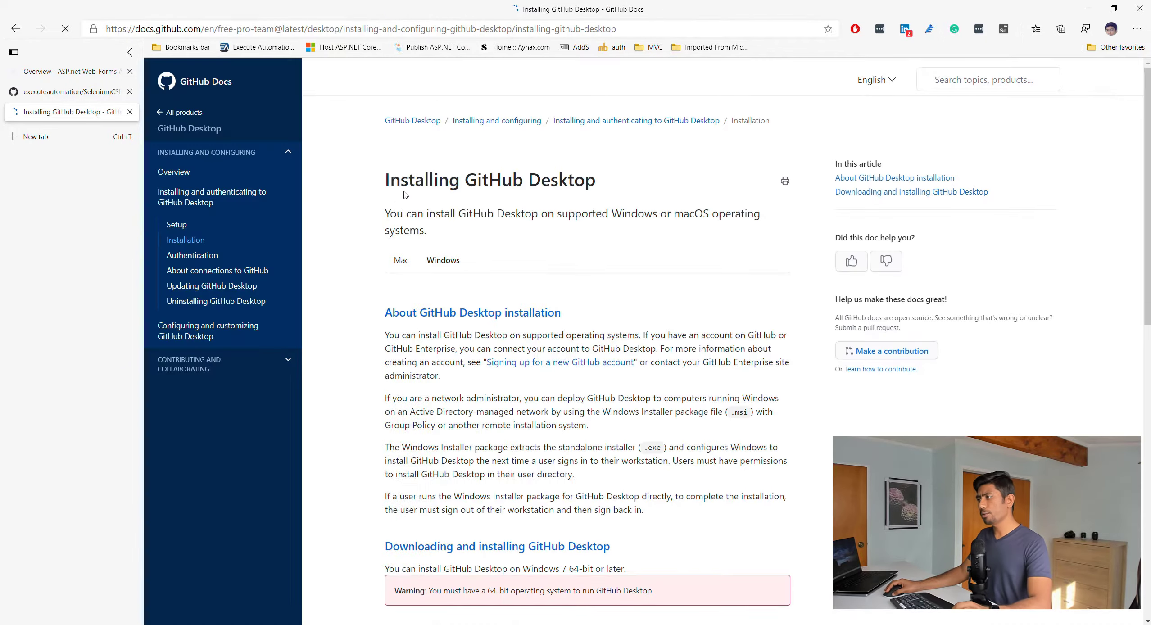
pyautogui.click(442, 260)
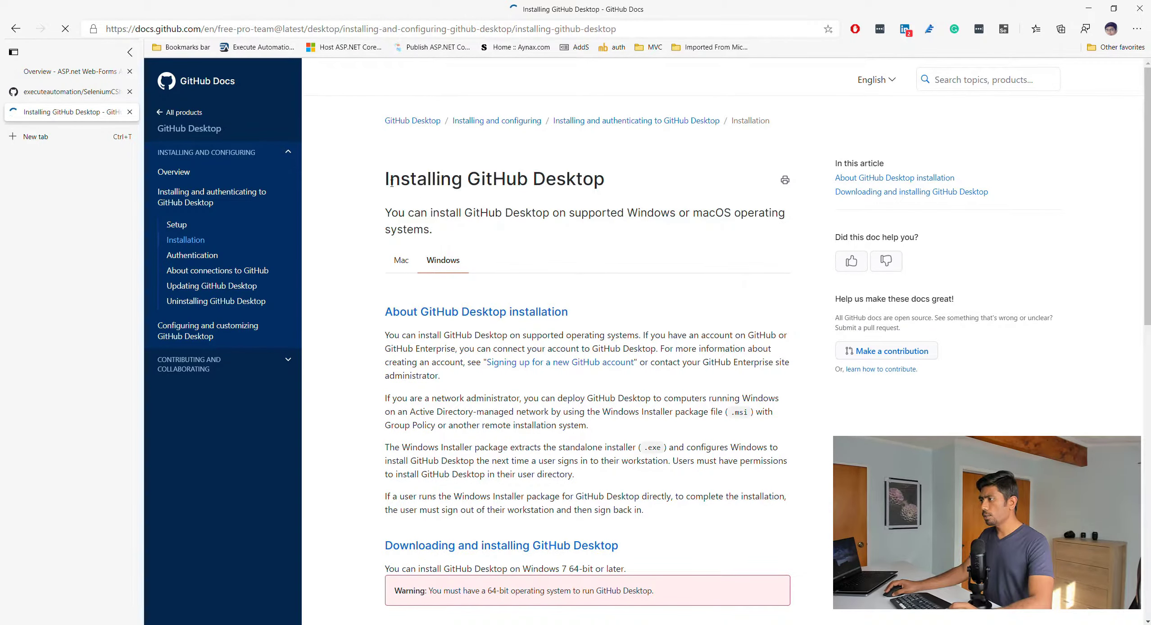
pyautogui.scroll(-3)
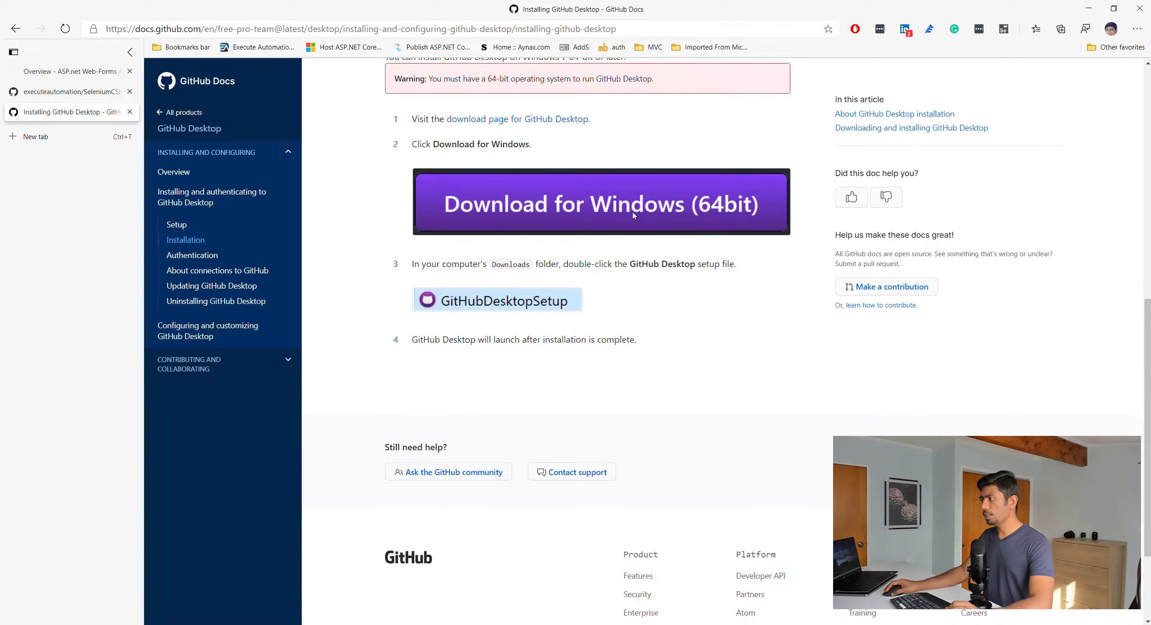
pyautogui.scroll(-3)
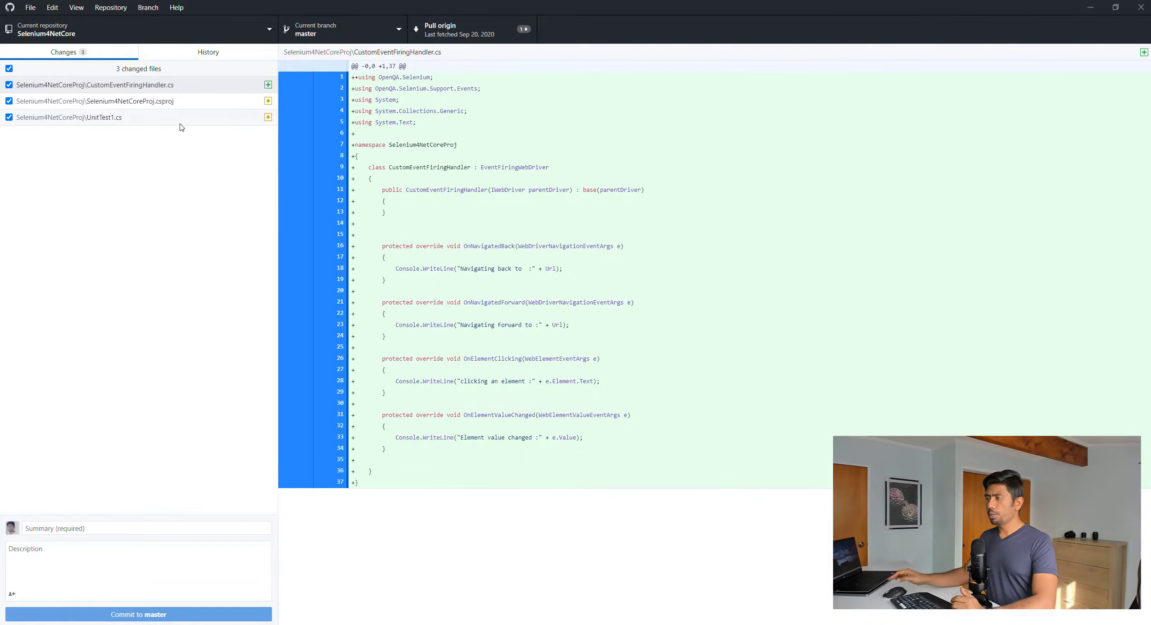
# Clone SeleniumCSharpNetCore into Documents\GitHub and view its local files
pyautogui.click(471, 29)
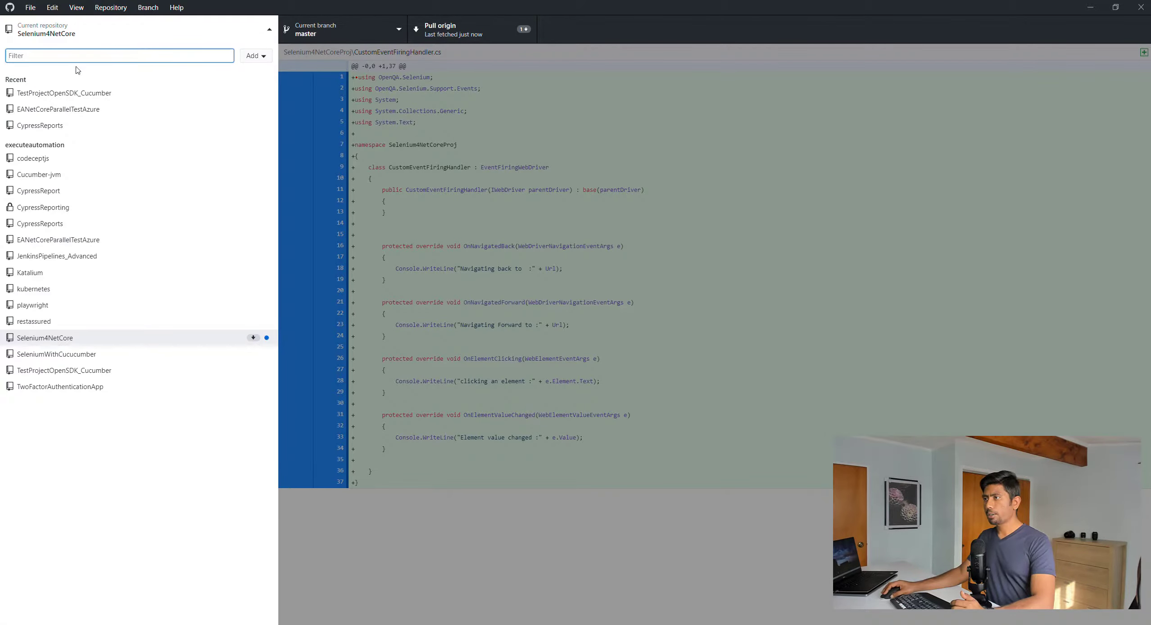
pyautogui.click(257, 55)
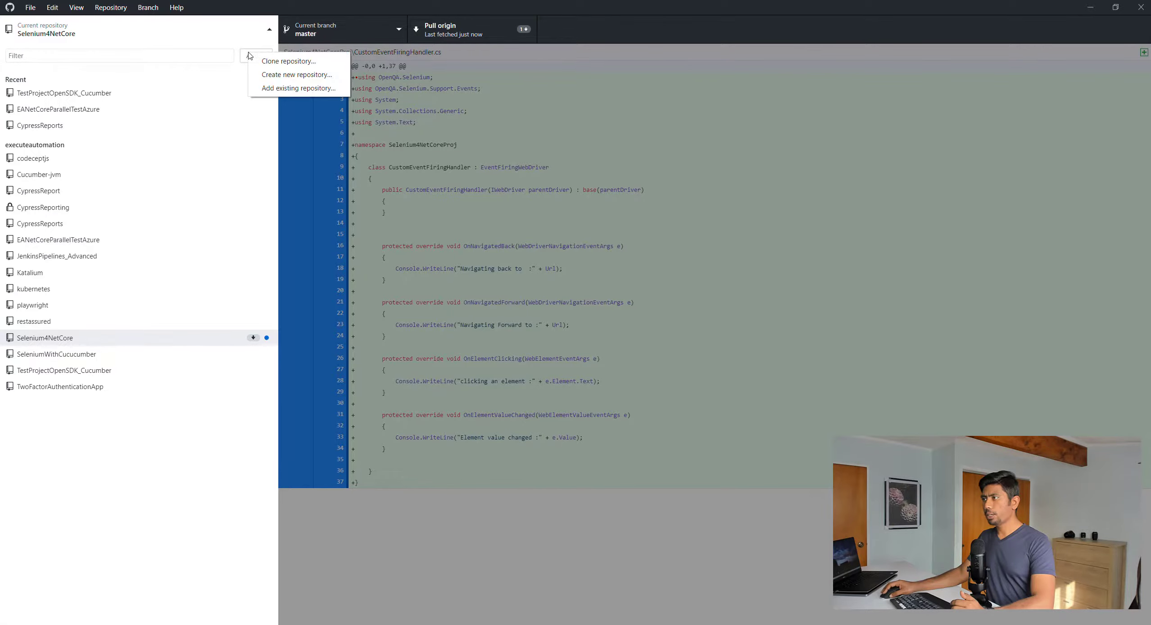
pyautogui.click(289, 60)
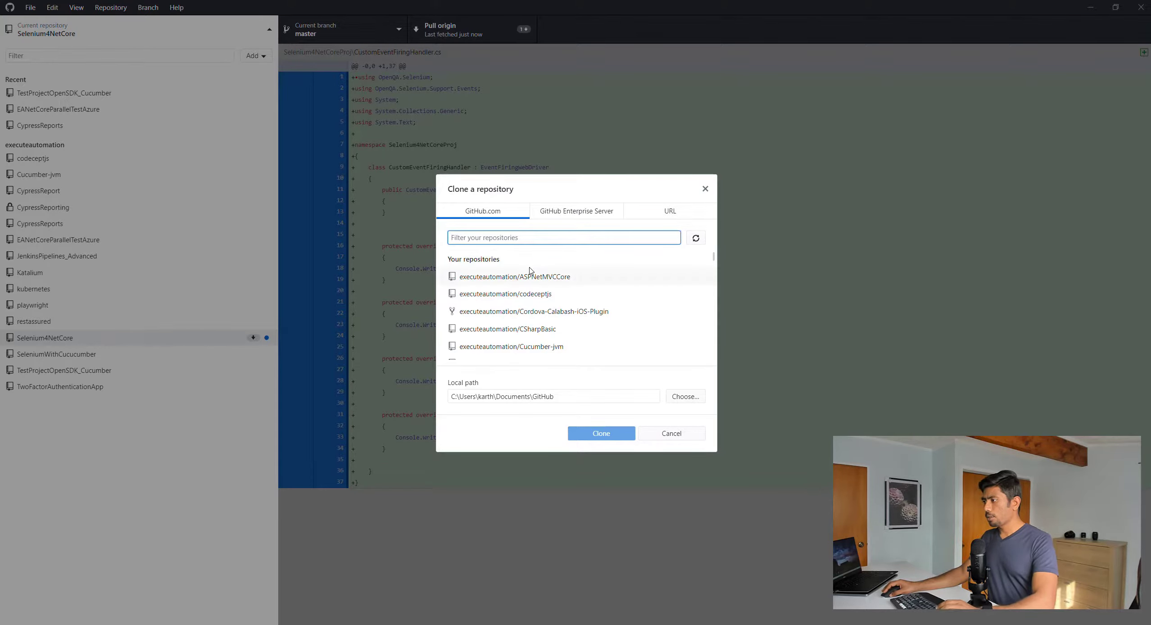
pyautogui.write('SElenium')
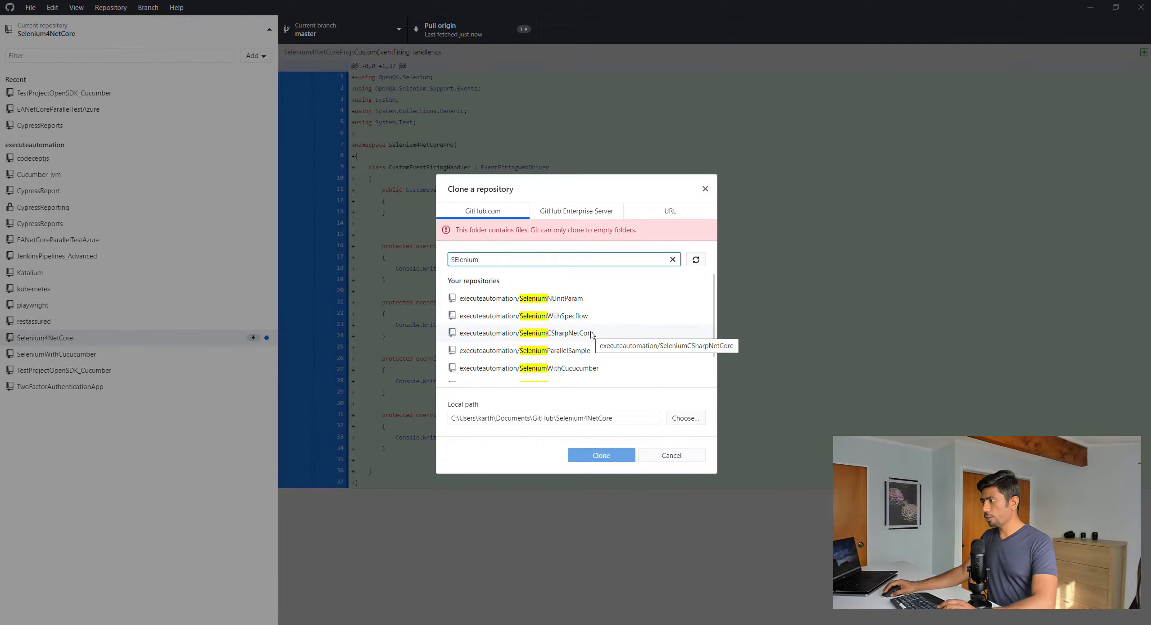
pyautogui.scroll(-3)
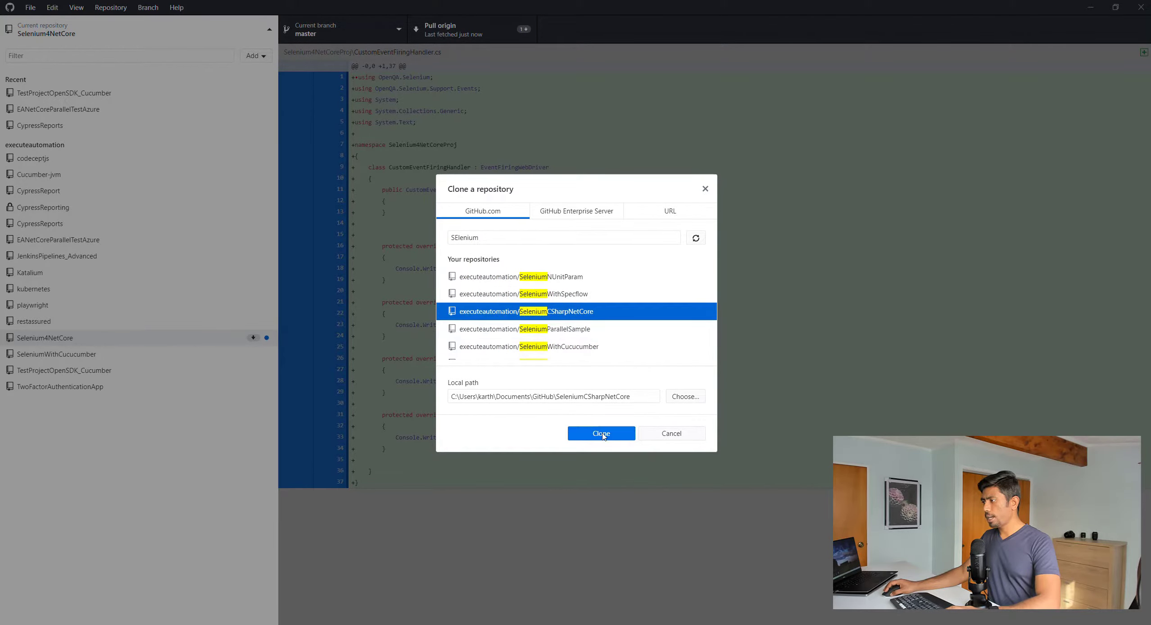
pyautogui.click(601, 433)
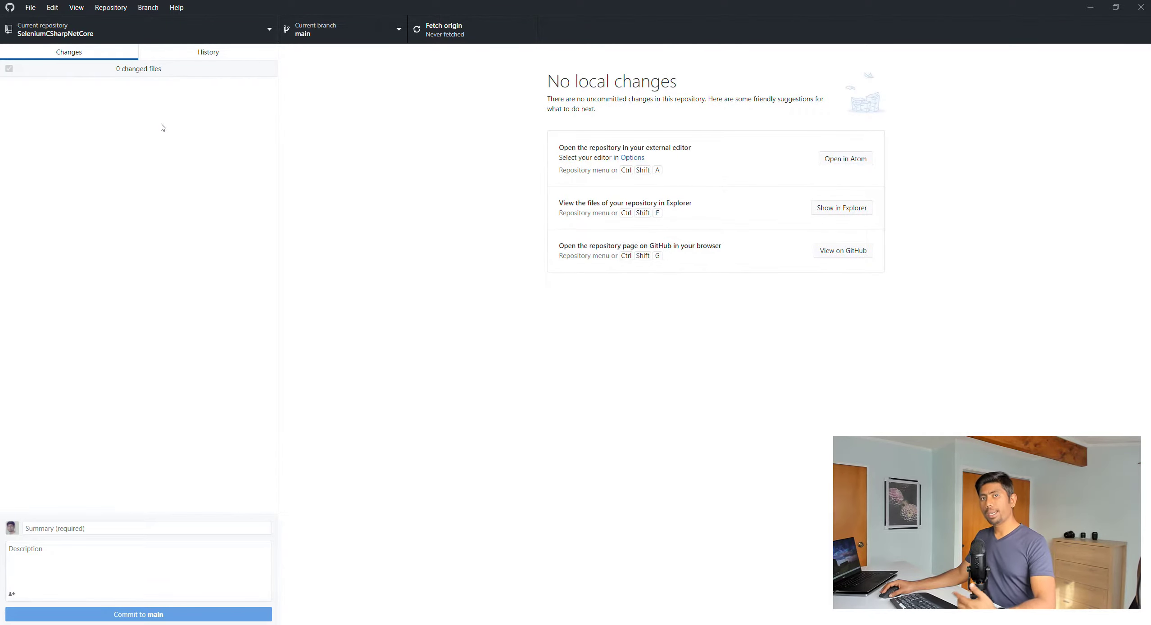
pyautogui.moveTo(197, 119)
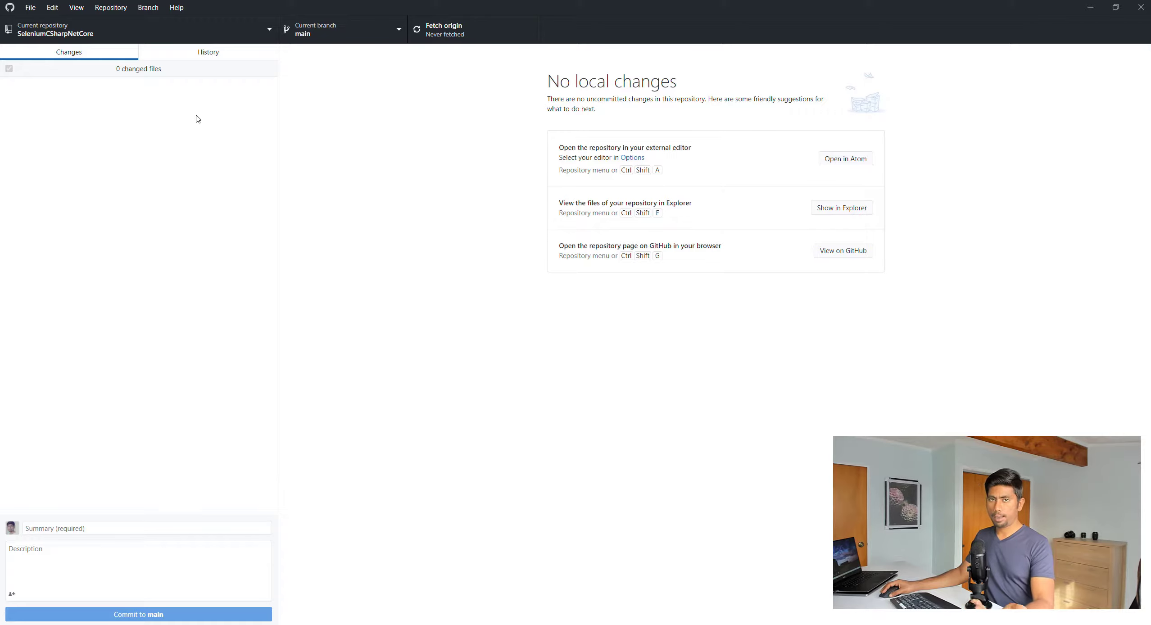
pyautogui.click(841, 208)
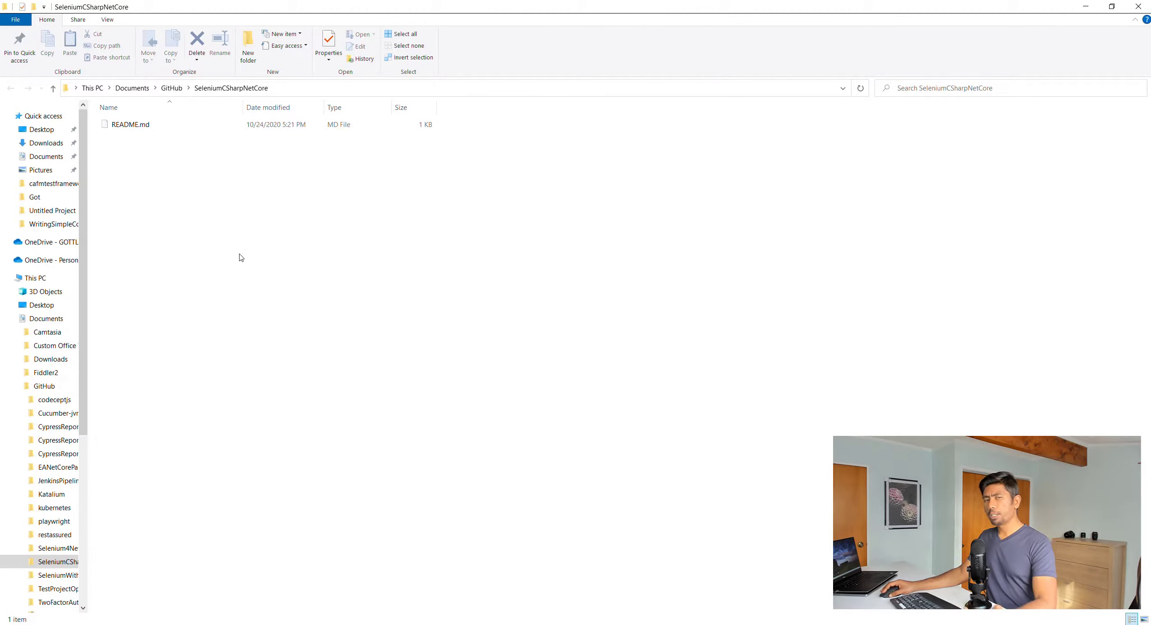
pyautogui.moveTo(296, 461)
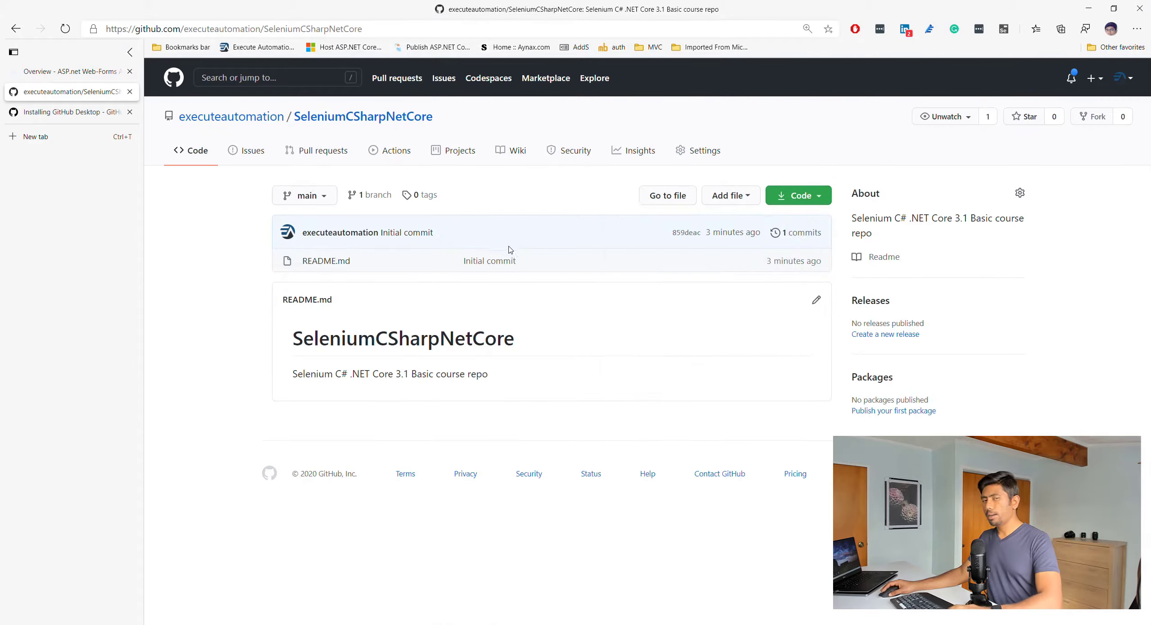
pyautogui.moveTo(479, 272)
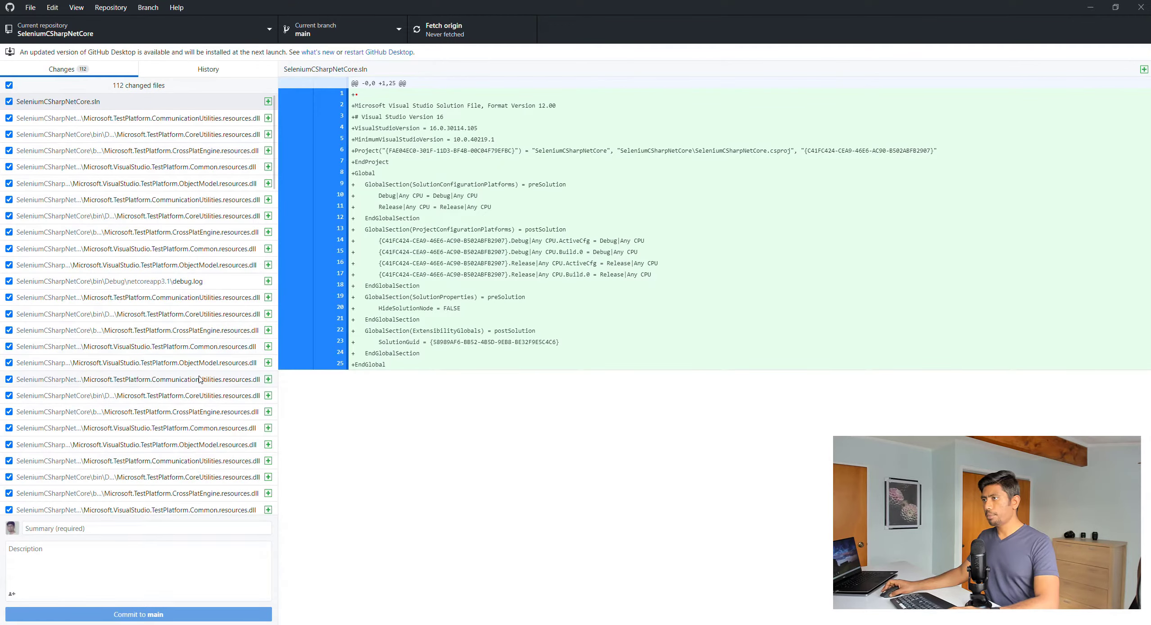
# Scroll through the 112 uncommitted project file changes in GitHub Desktop
pyautogui.scroll(-3)
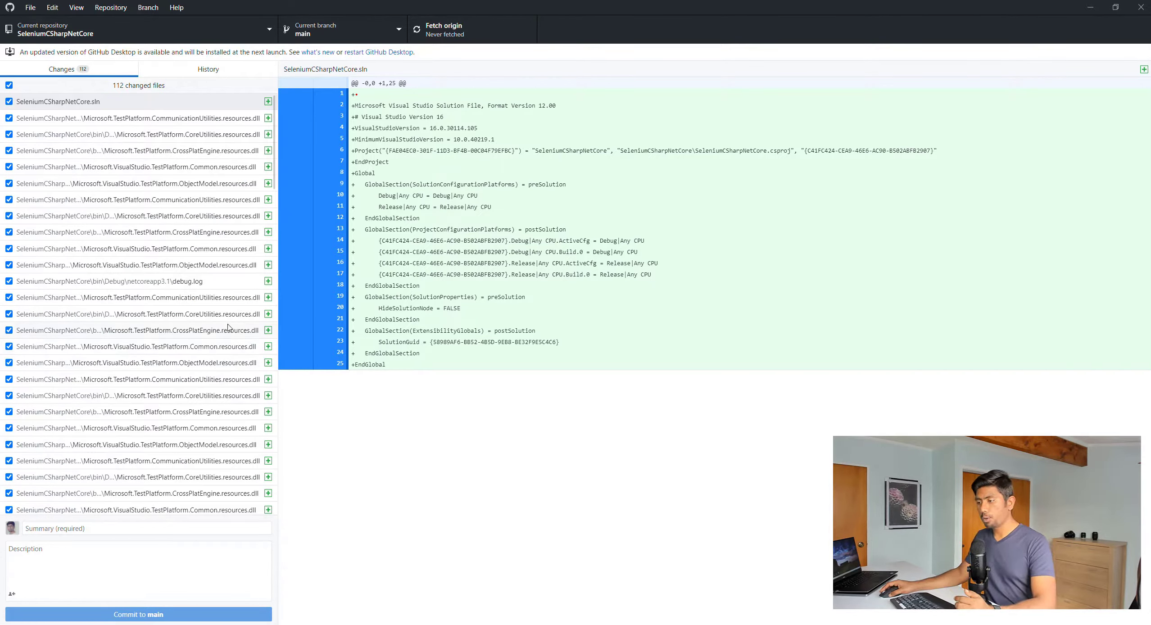
# Commit the 112 files to main with summary and description 'Initial Commit until combo controls'
pyautogui.click(146, 529)
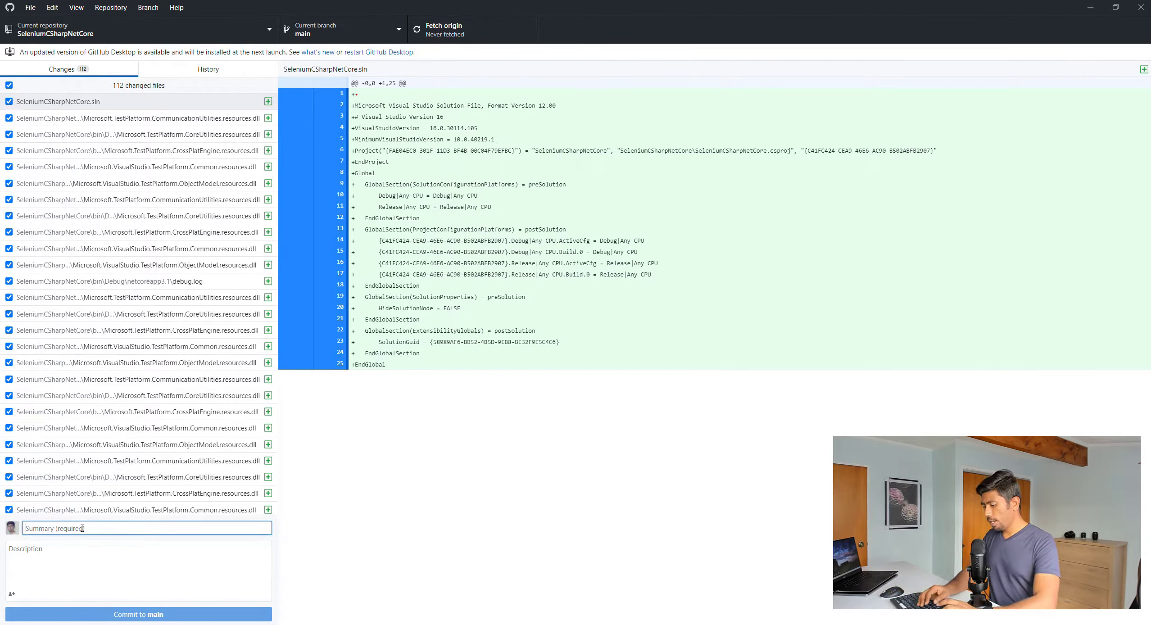
pyautogui.write('Initial Commit unti')
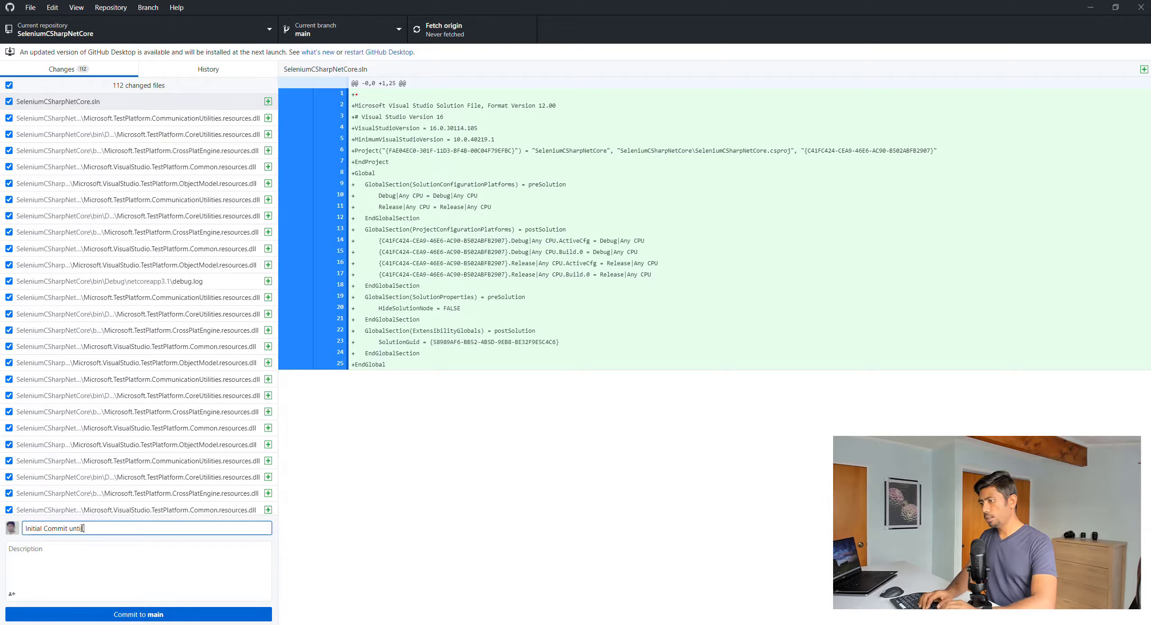
pyautogui.write('combo controls')
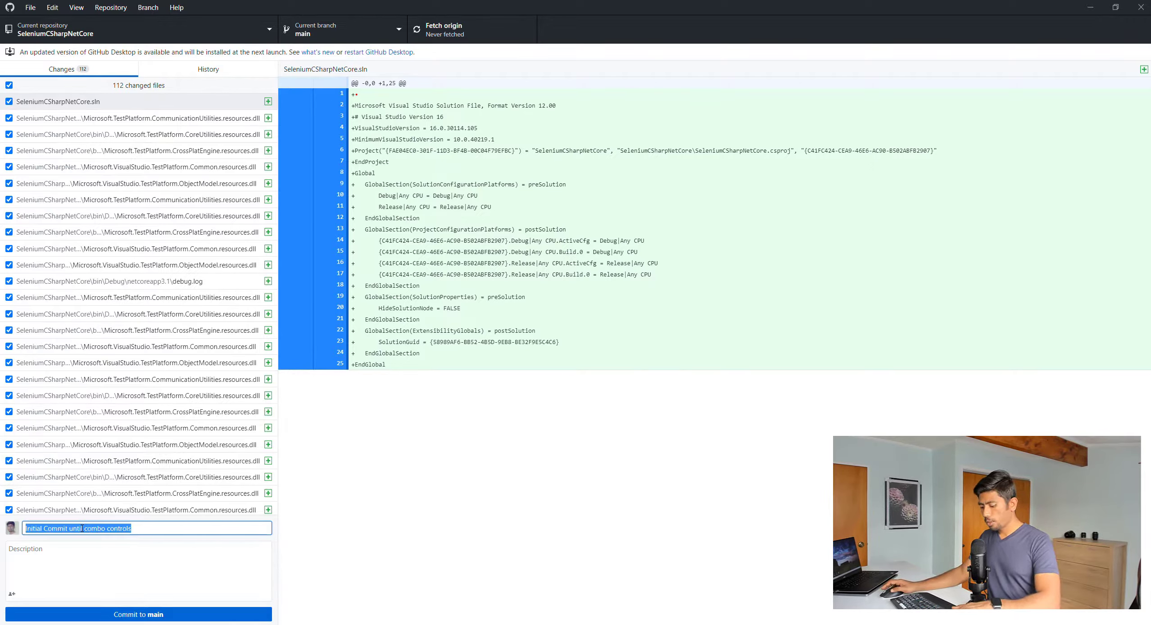
pyautogui.click(138, 615)
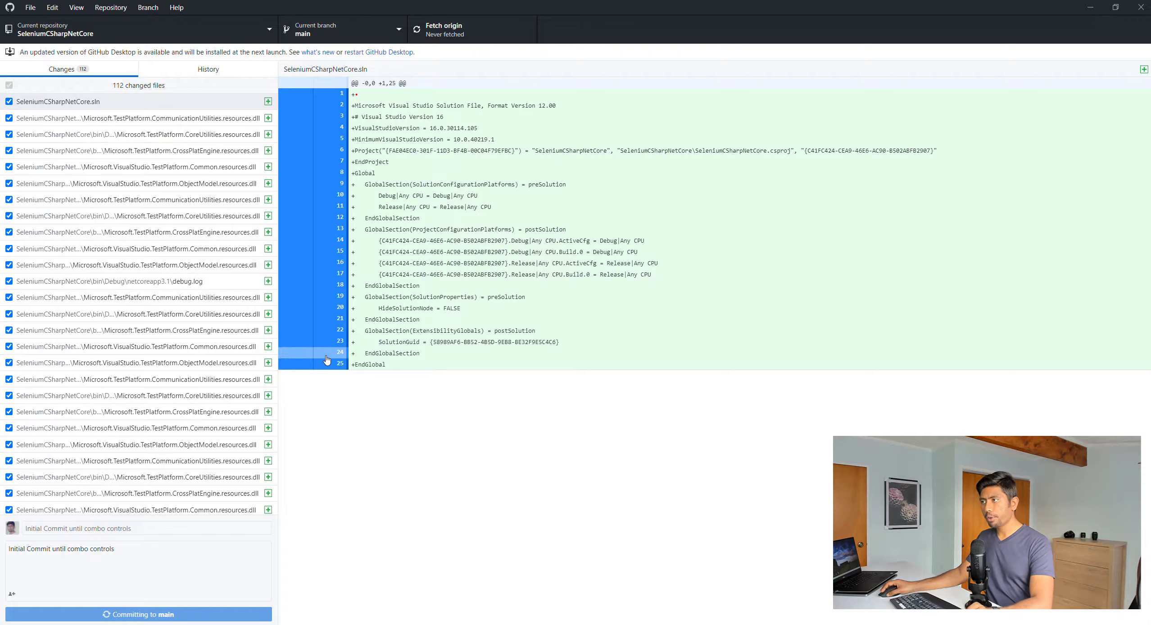
pyautogui.click(139, 615)
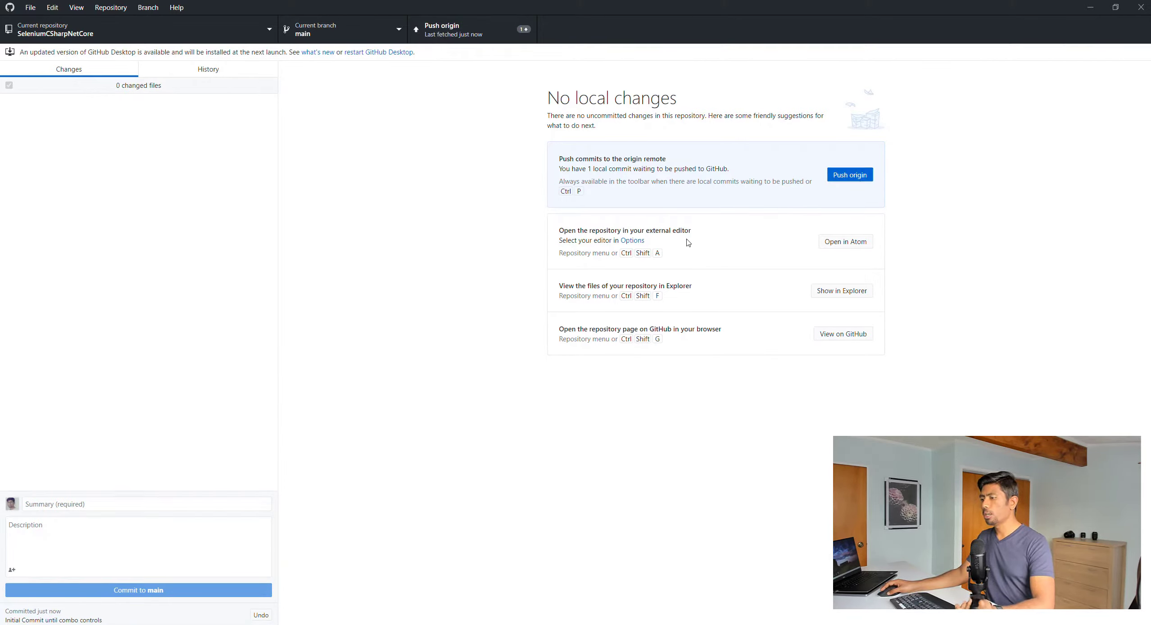
pyautogui.moveTo(183, 601)
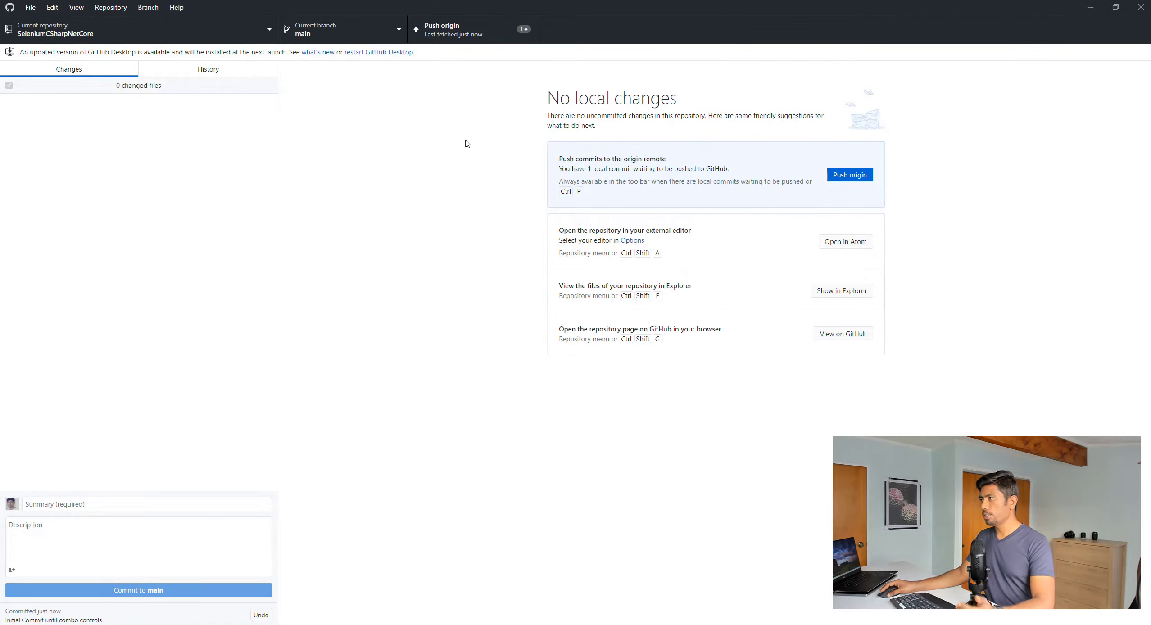
# Push the commit to origin and view CustomControl.cs in the refreshed GitHub repo
pyautogui.click(850, 175)
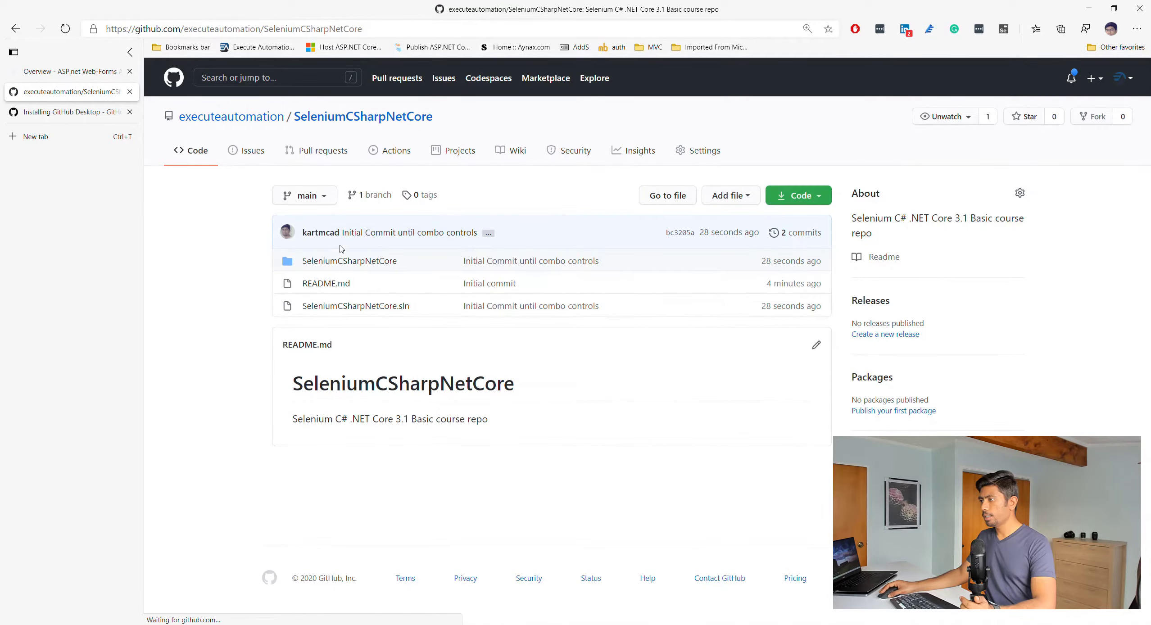
pyautogui.moveTo(791, 261)
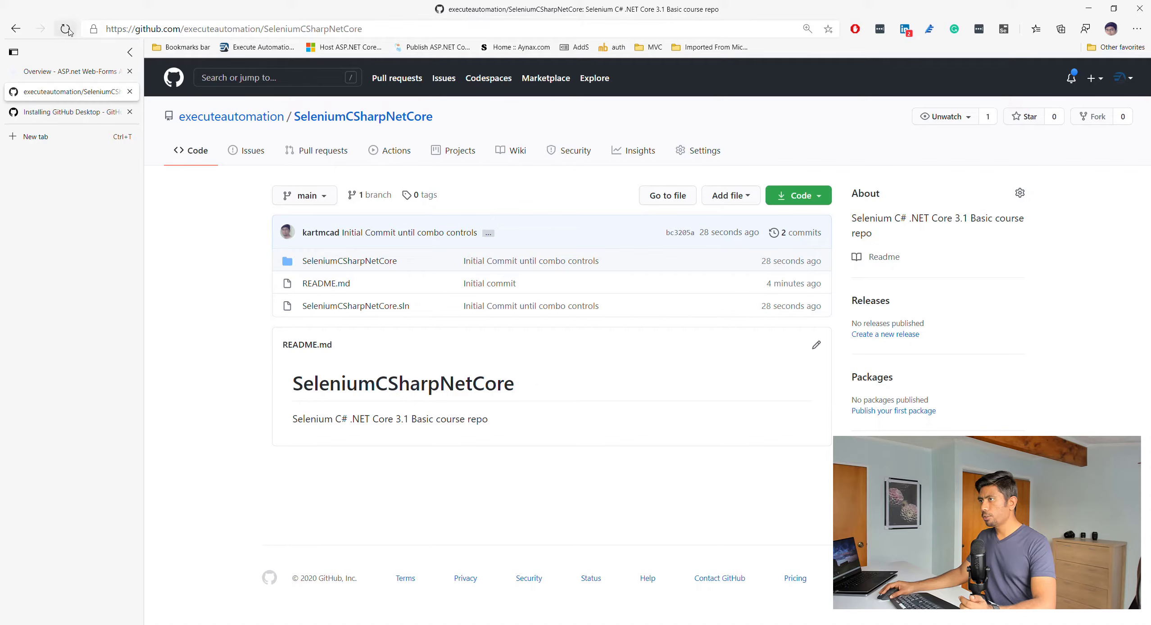
pyautogui.click(65, 28)
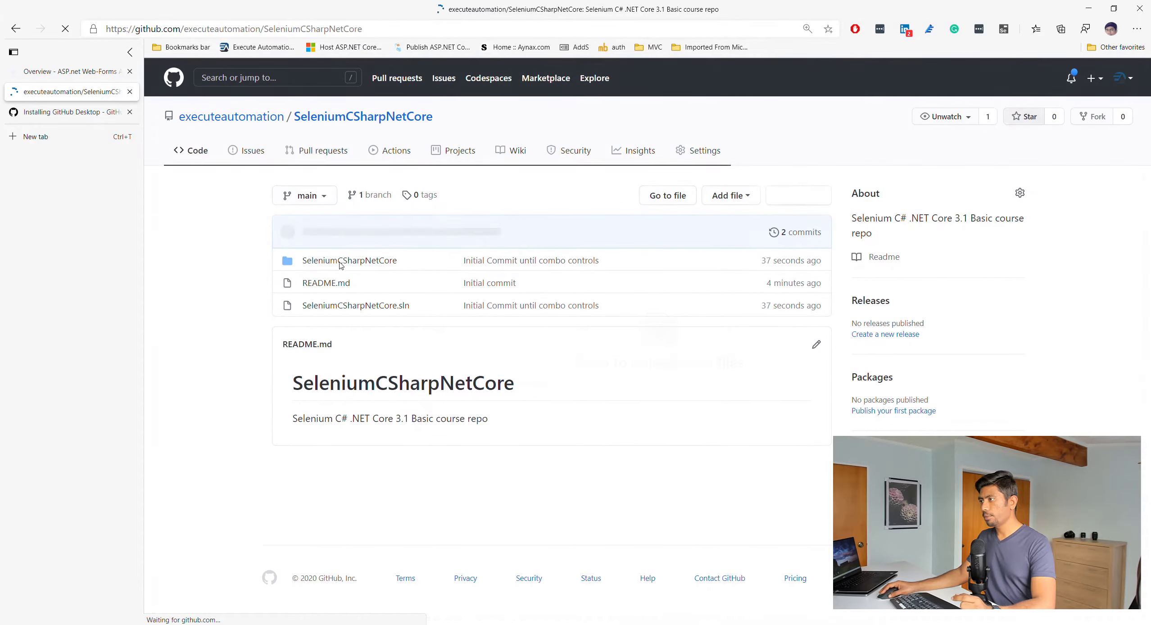
pyautogui.click(349, 260)
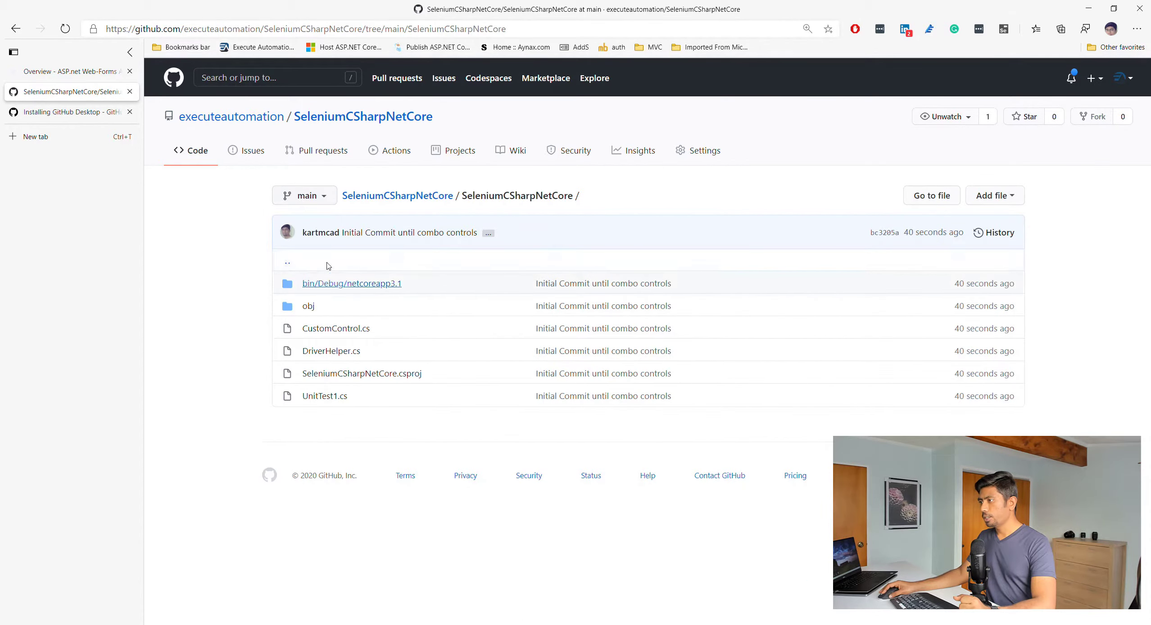
pyautogui.moveTo(311, 308)
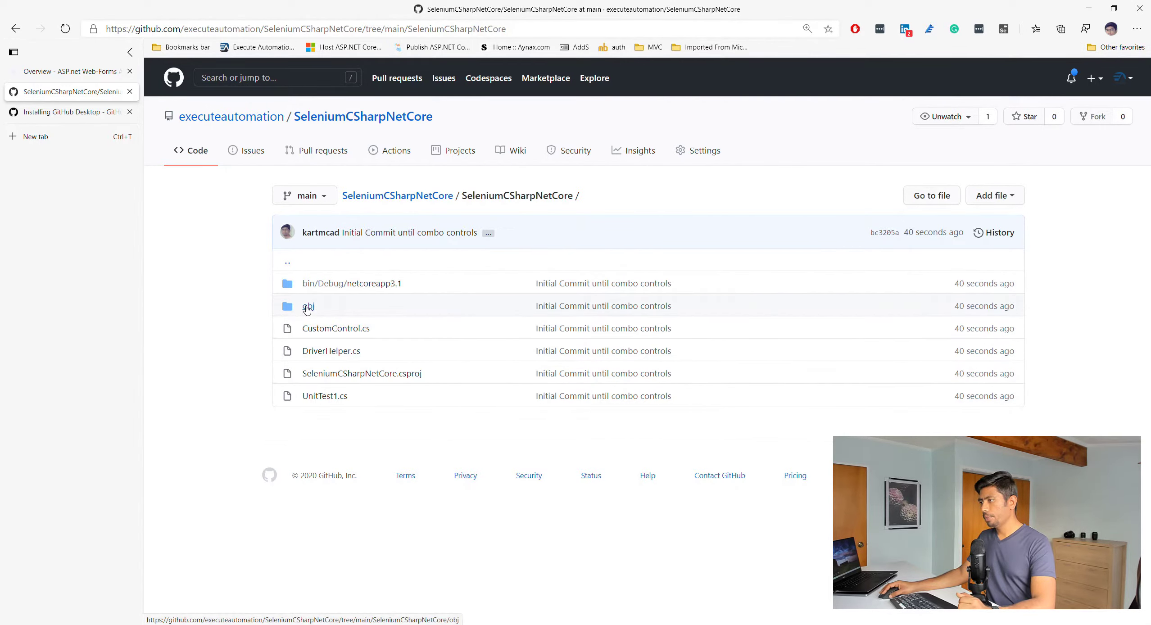
pyautogui.moveTo(341, 327)
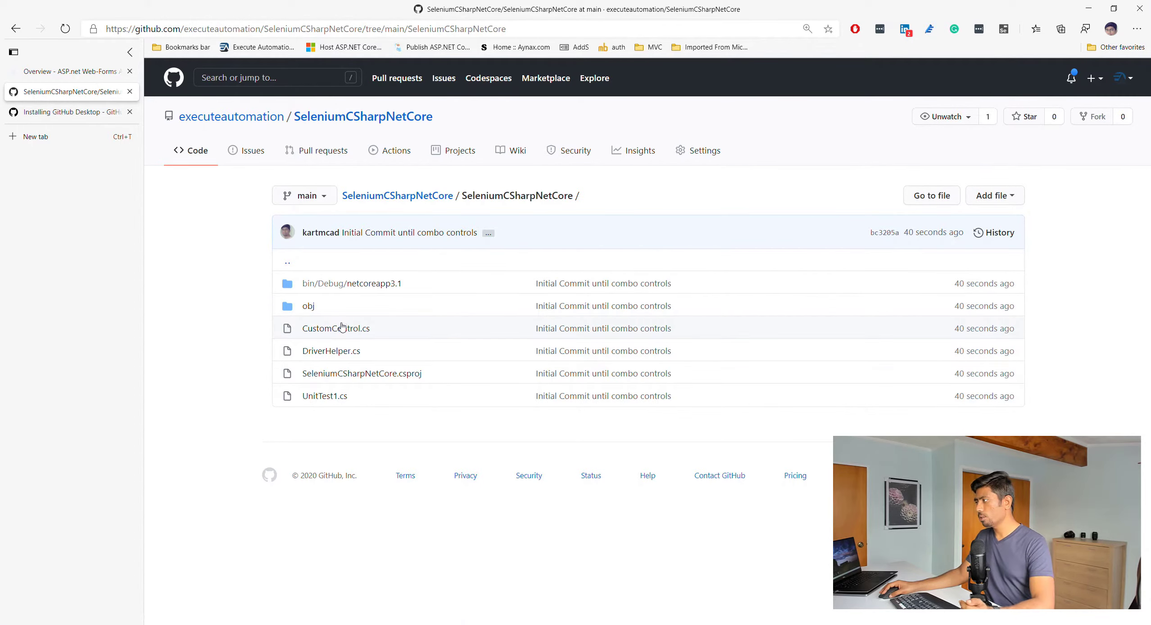
pyautogui.click(336, 328)
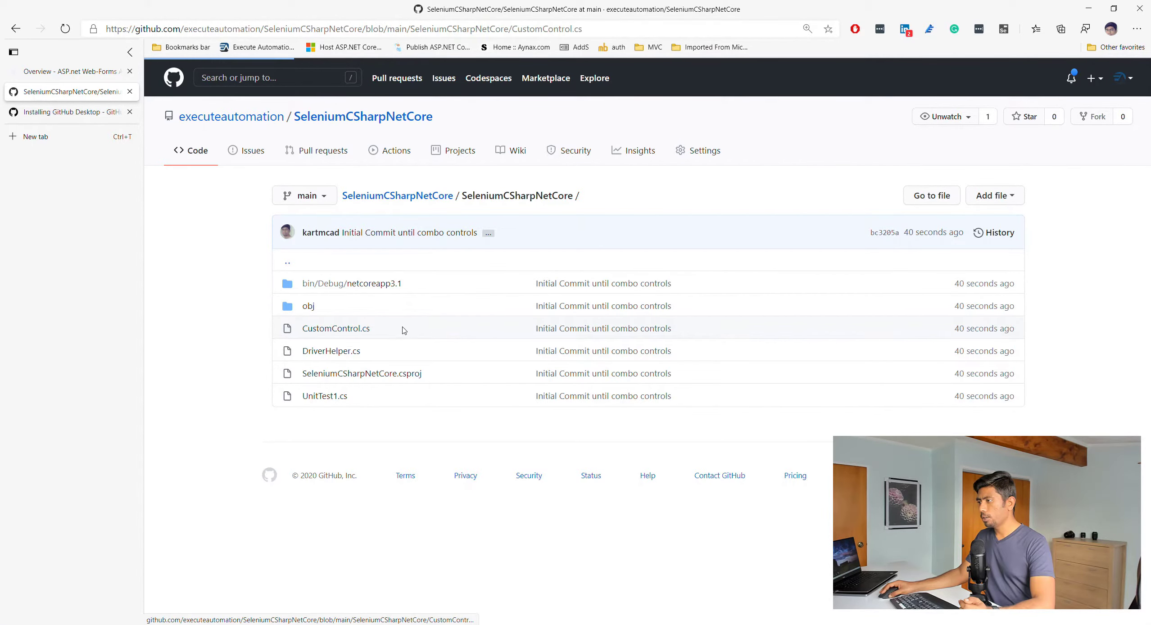
pyautogui.click(335, 329)
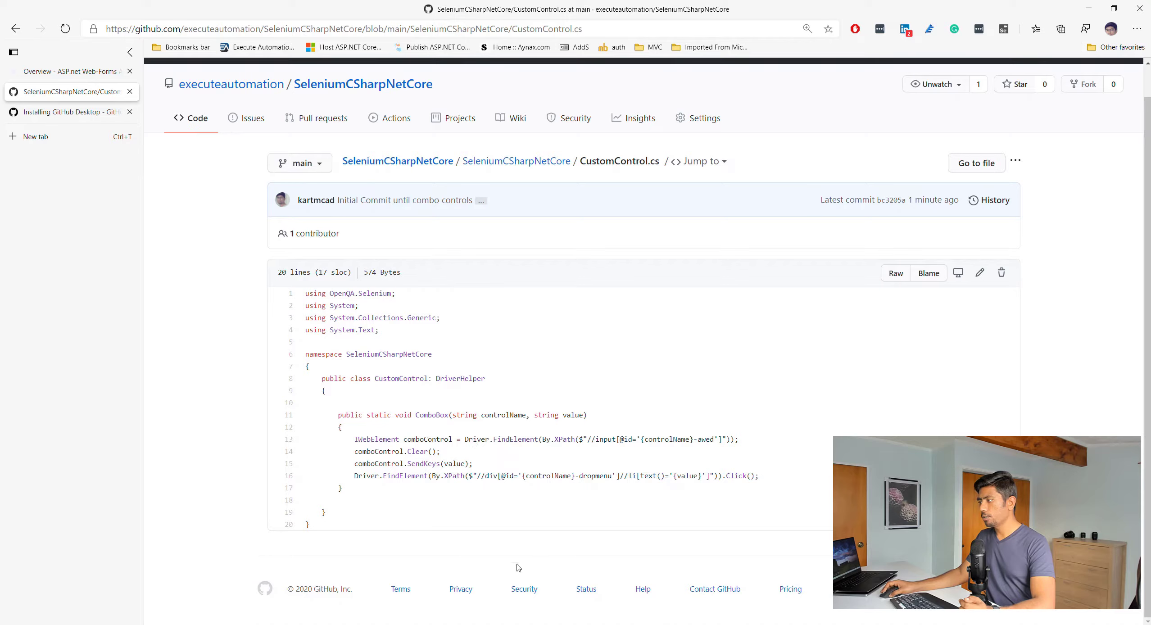
pyautogui.moveTo(537, 388)
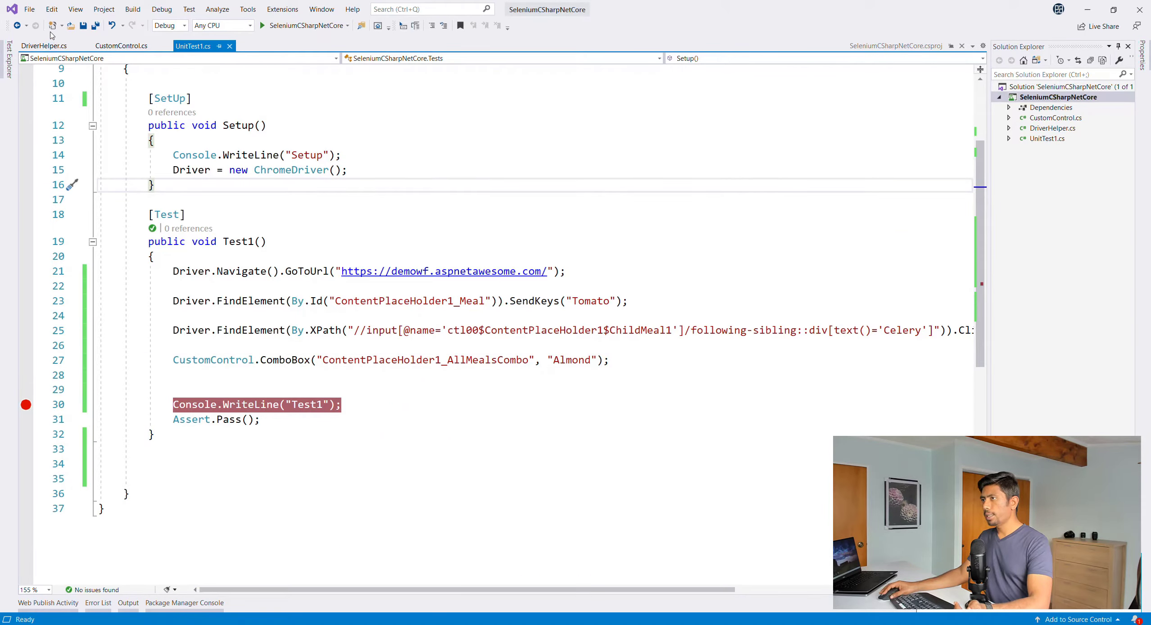
# Open SeleniumCSharpNetCore.sln from the GitHub\SeleniumCSharpNetCore folder
pyautogui.click(32, 9)
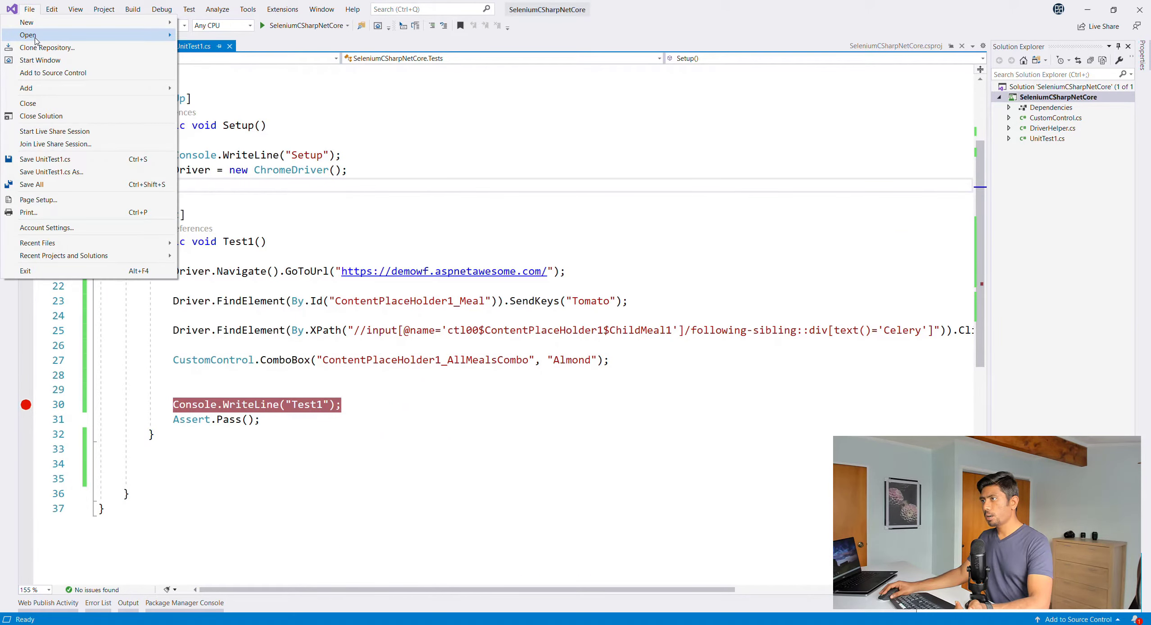
pyautogui.click(23, 34)
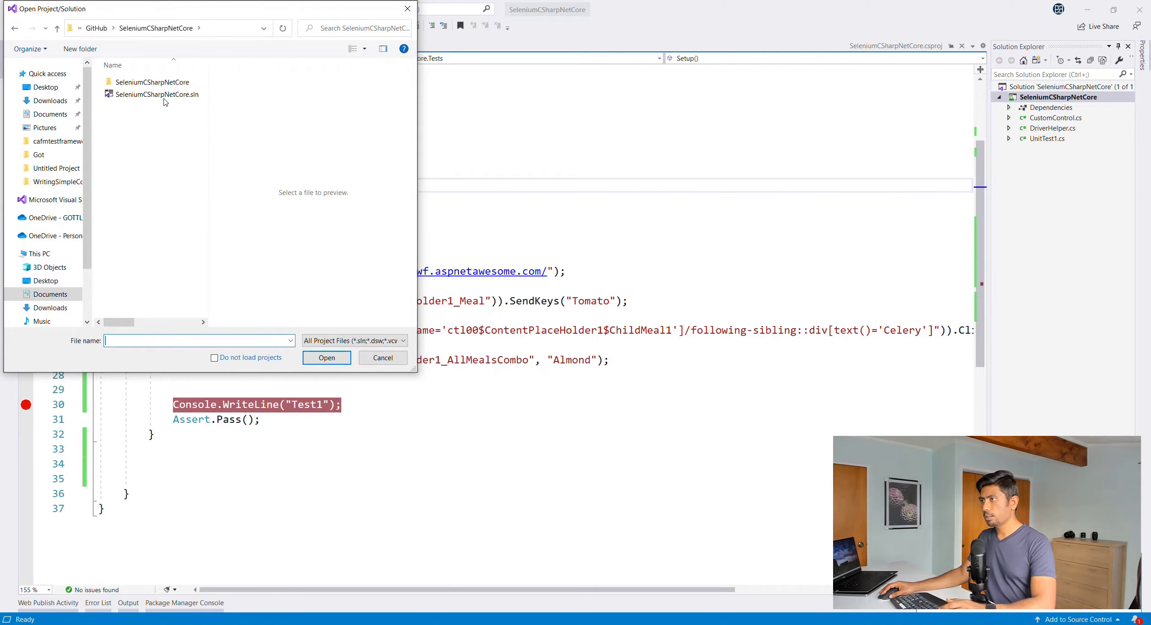
pyautogui.click(383, 357)
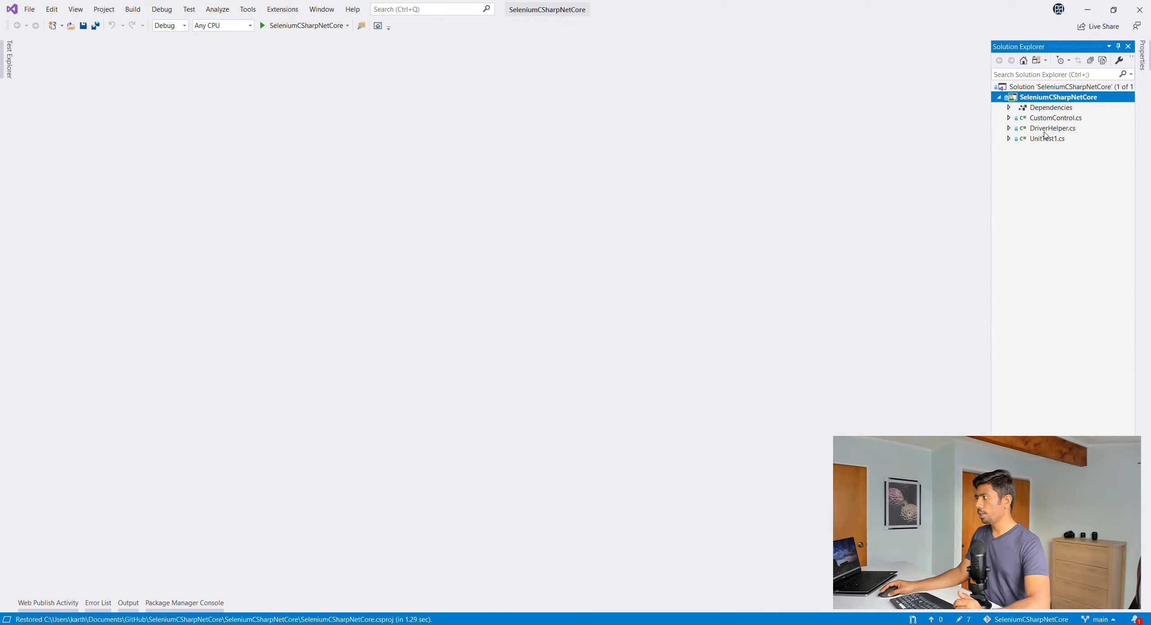
# Open UnitTest1.cs and delete the Console.WriteLine("Test1") line
pyautogui.doubleClick(1046, 138)
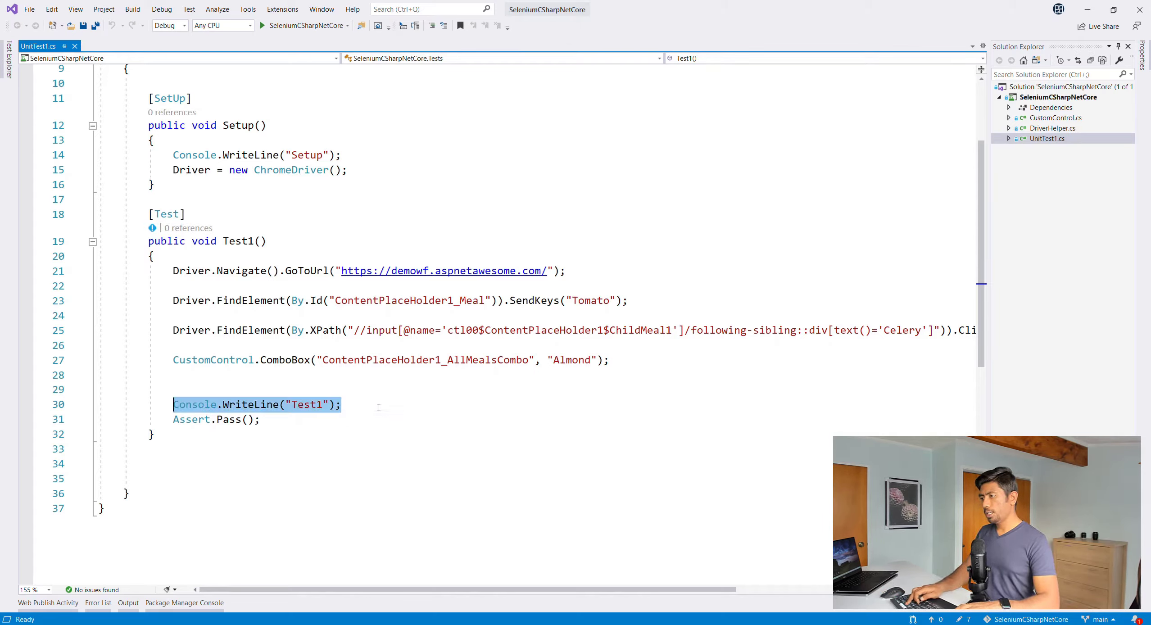
pyautogui.press('Delete')
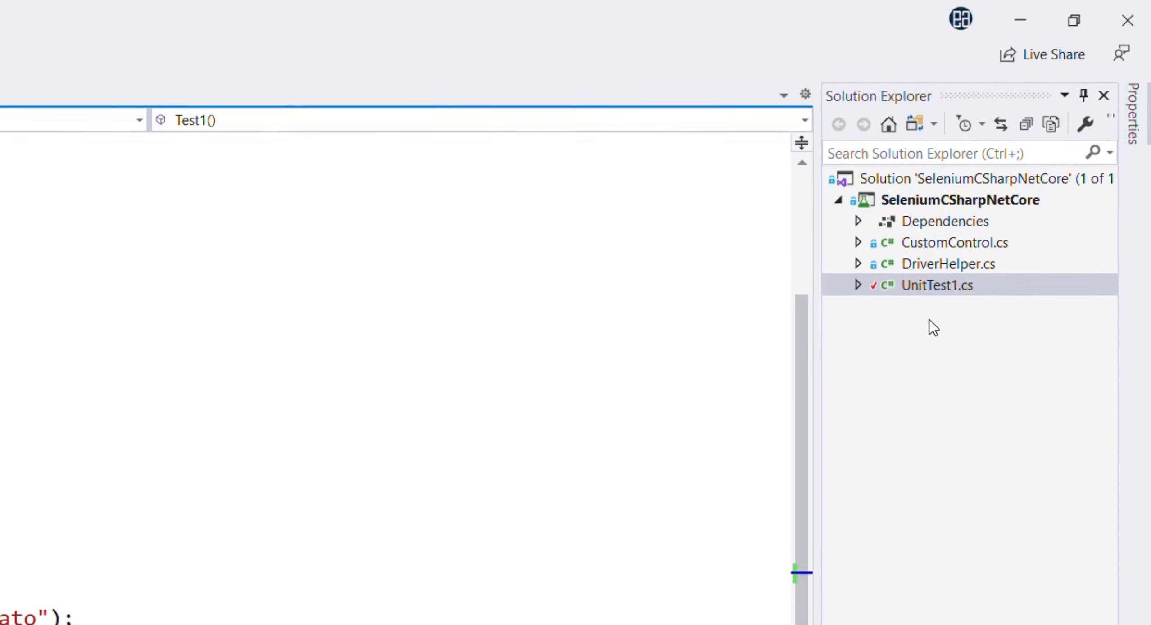
pyautogui.moveTo(865, 305)
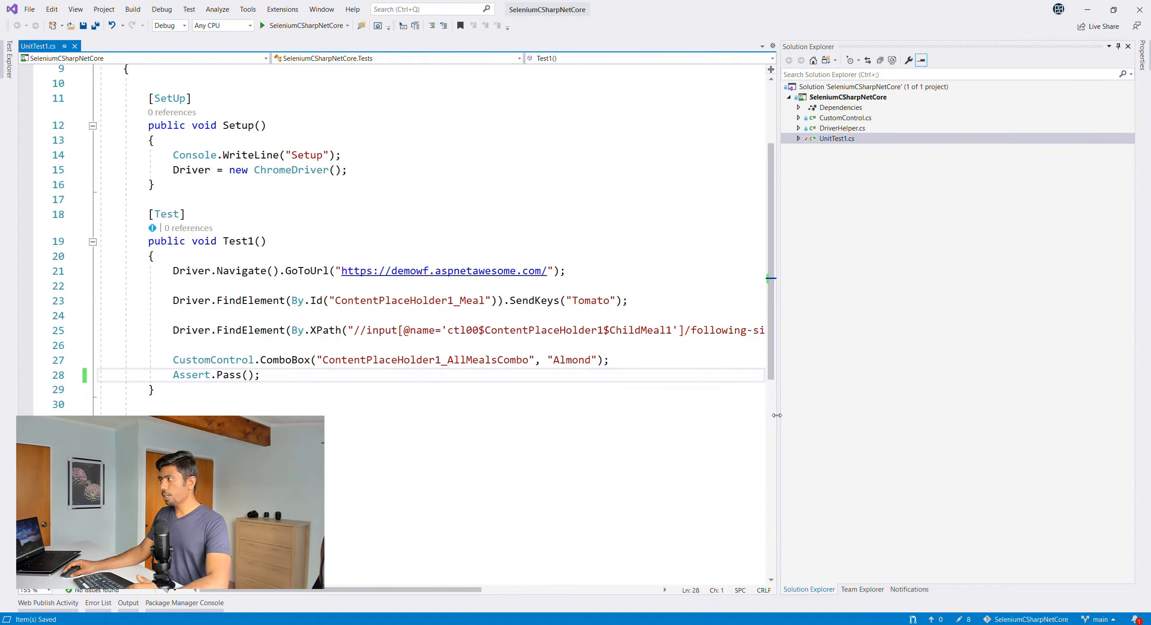
# Show the repository's pending changes in Team Explorer and ignore the .vs folder
pyautogui.click(863, 590)
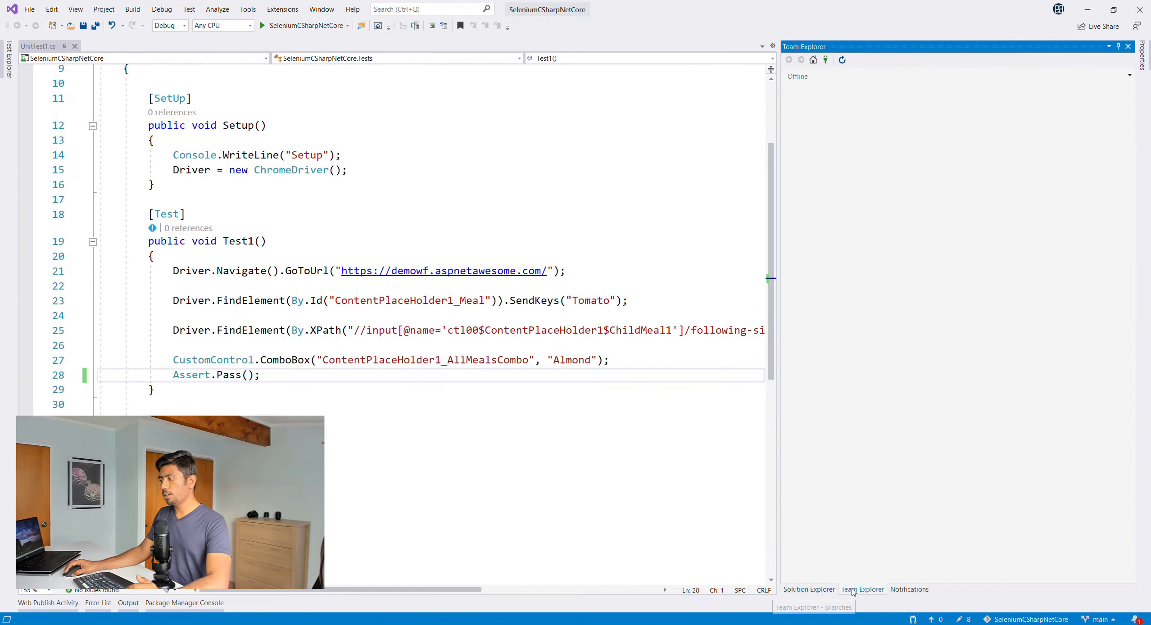
pyautogui.click(863, 589)
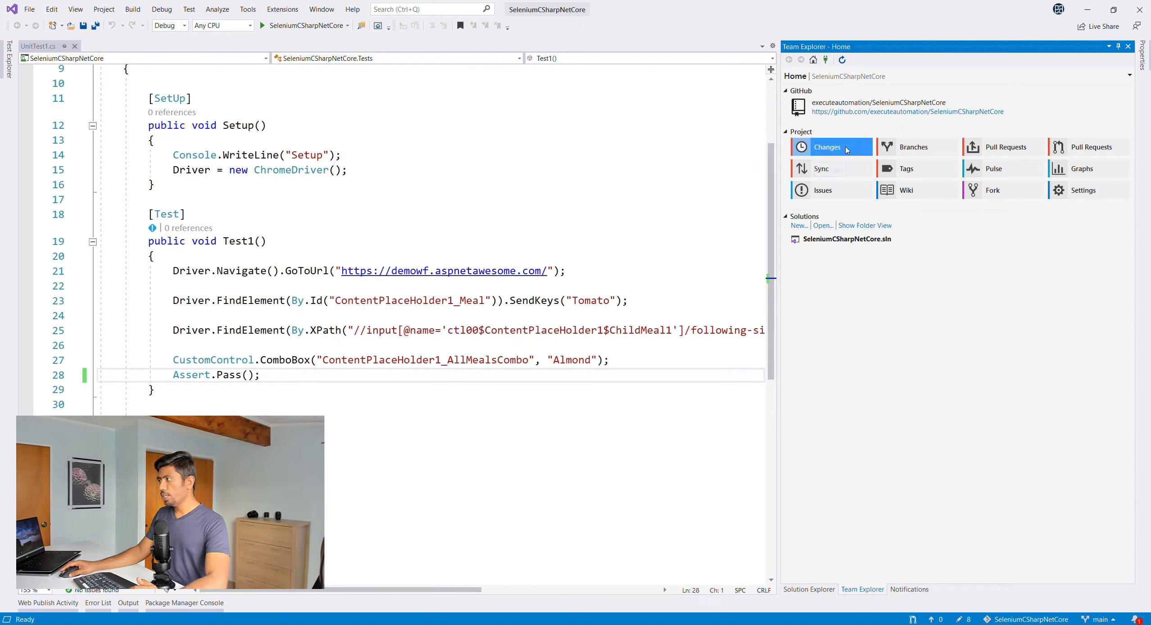
pyautogui.click(827, 147)
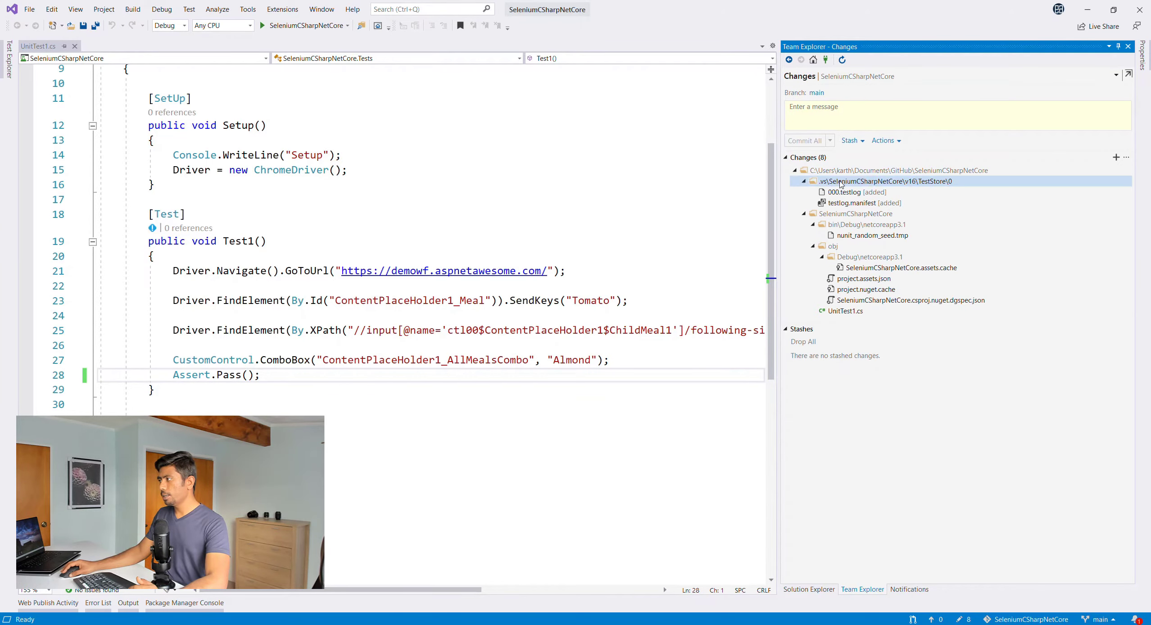
pyautogui.click(911, 300)
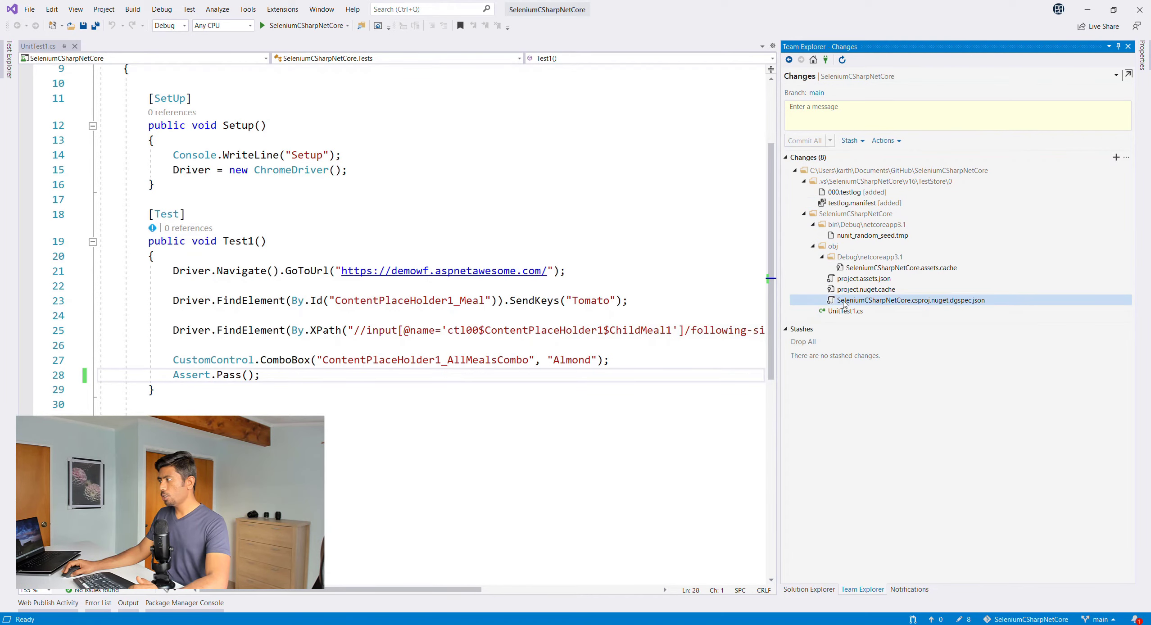
pyautogui.moveTo(844, 314)
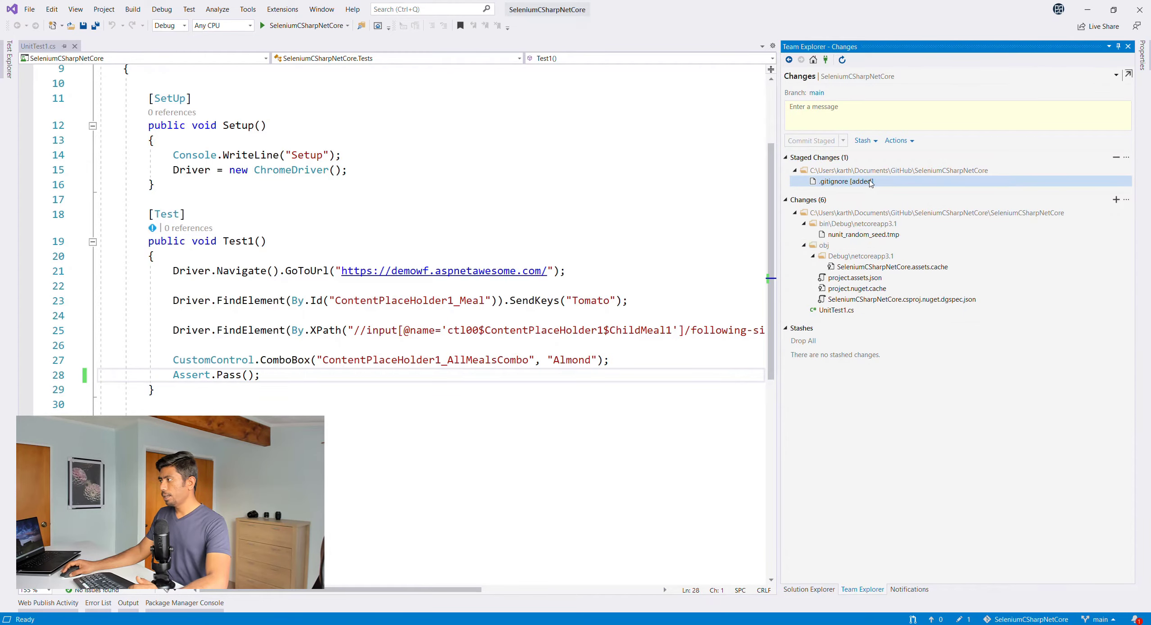
# Undo the pending changes for the bin and obj build folders
pyautogui.click(858, 223)
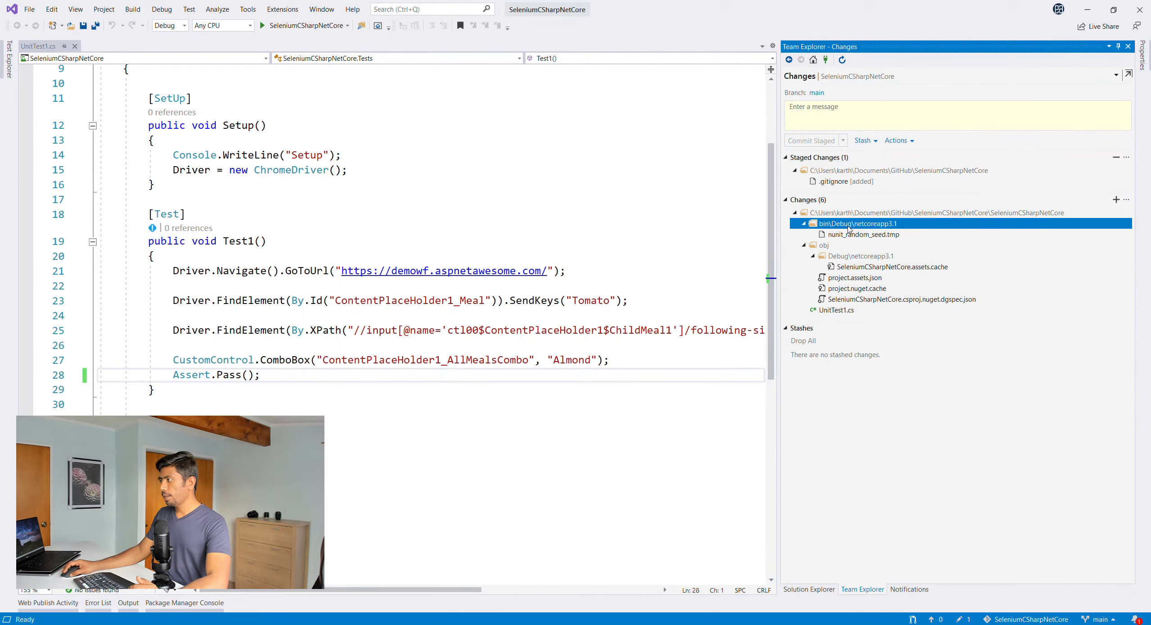
pyautogui.rightClick(850, 224)
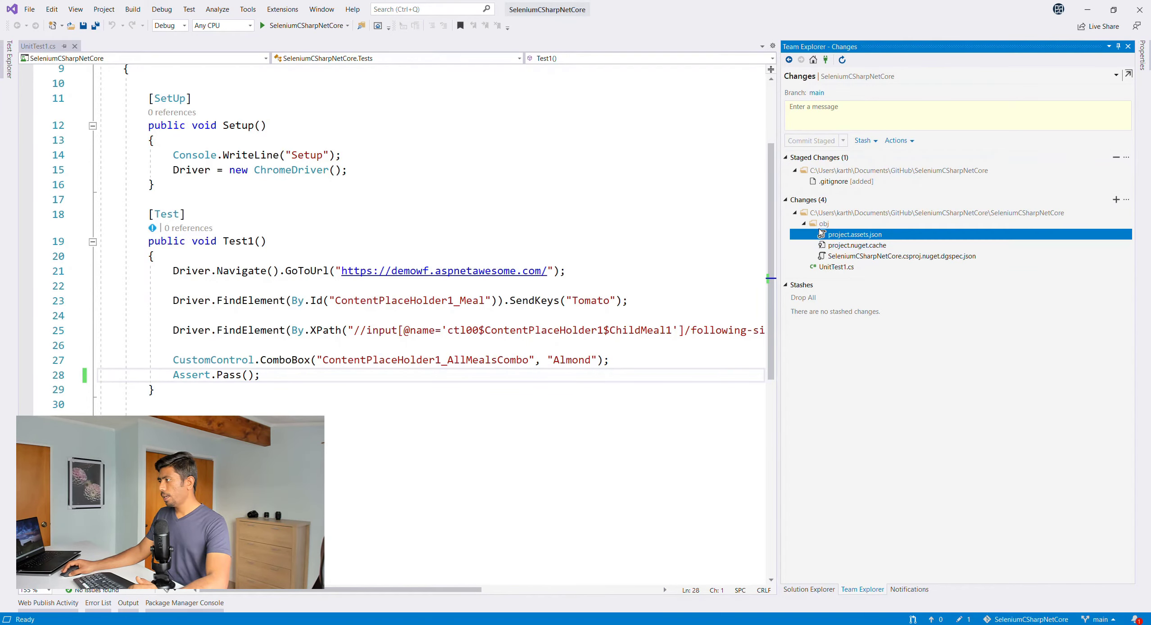
pyautogui.rightClick(823, 224)
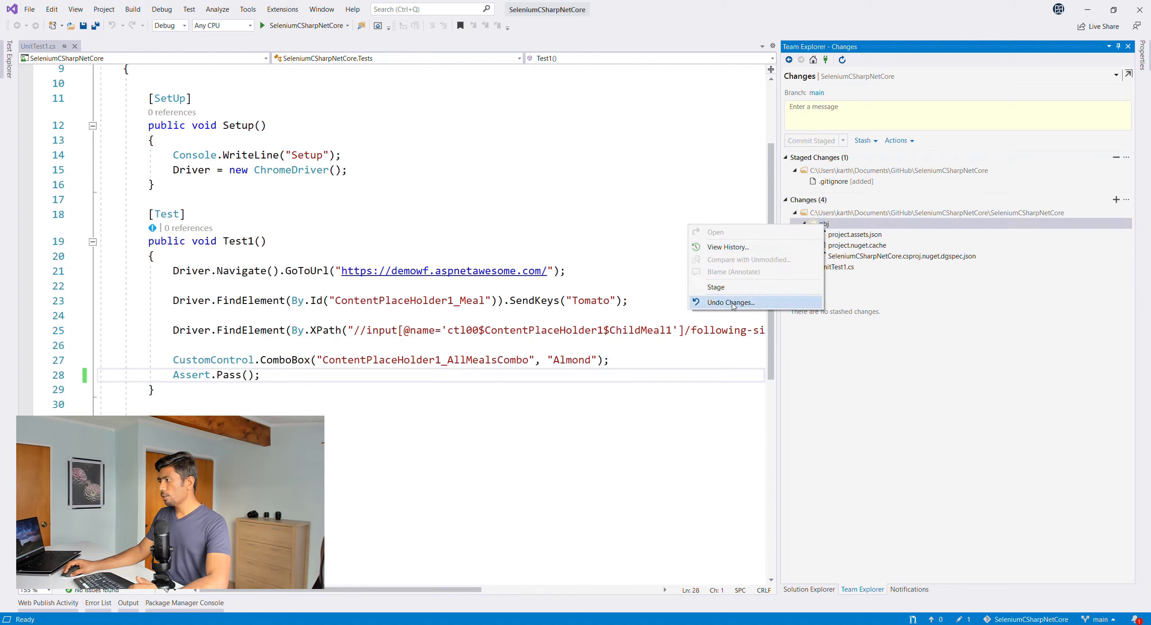
pyautogui.click(731, 303)
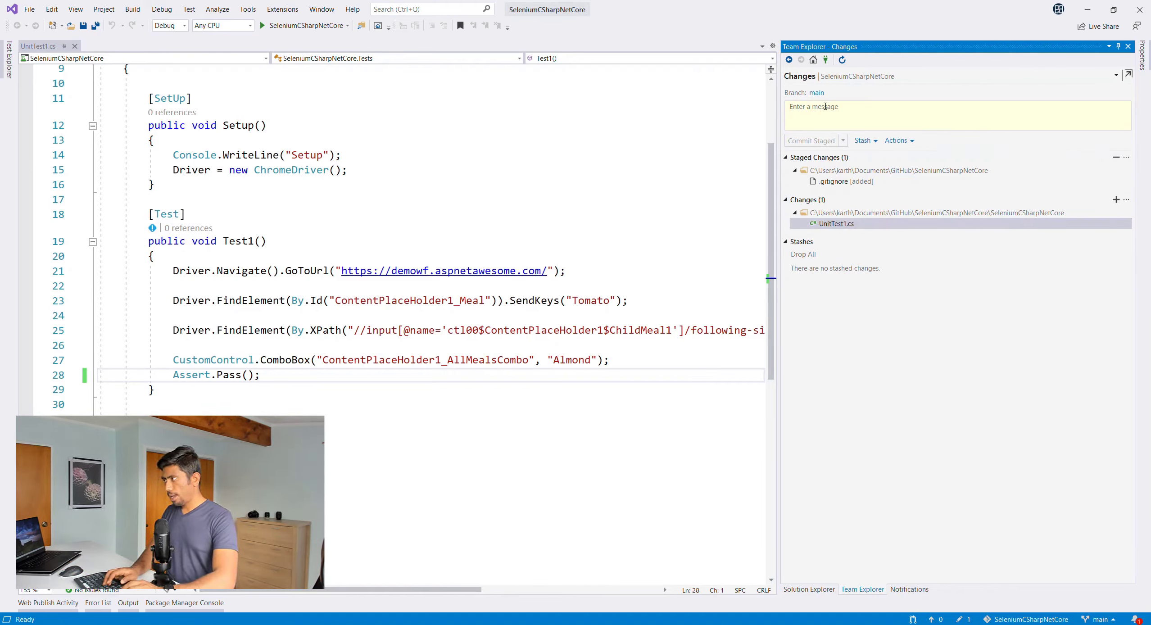
# Commit staged changes as 'Removed the console.writeline code for test' and start syncing
pyautogui.write('Added the')
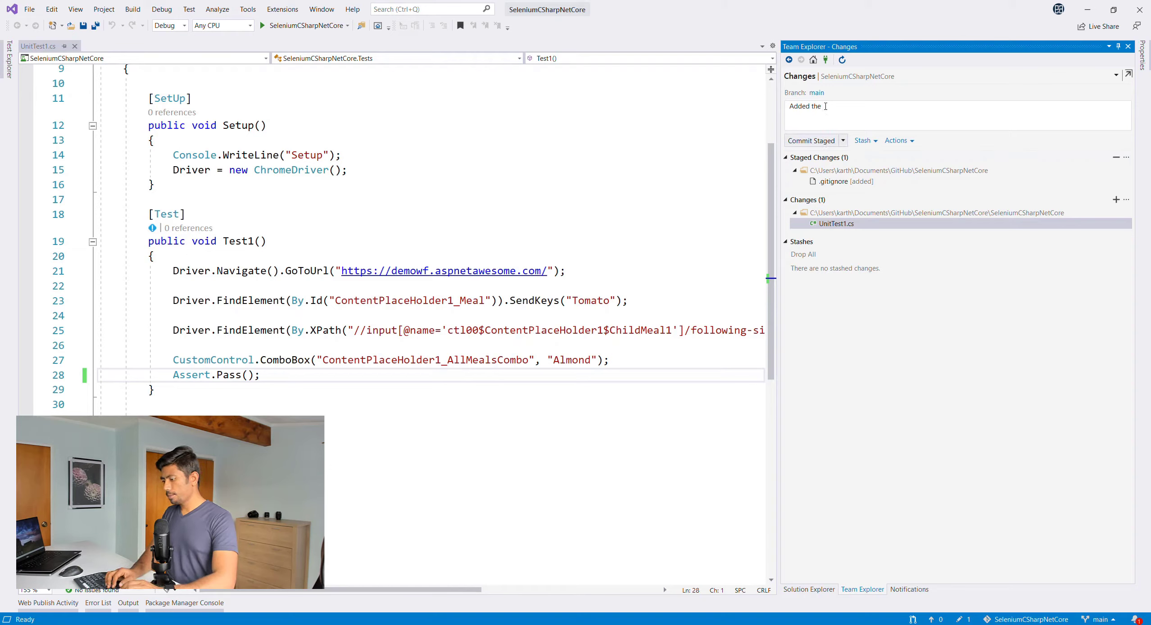
pyautogui.write('Removed')
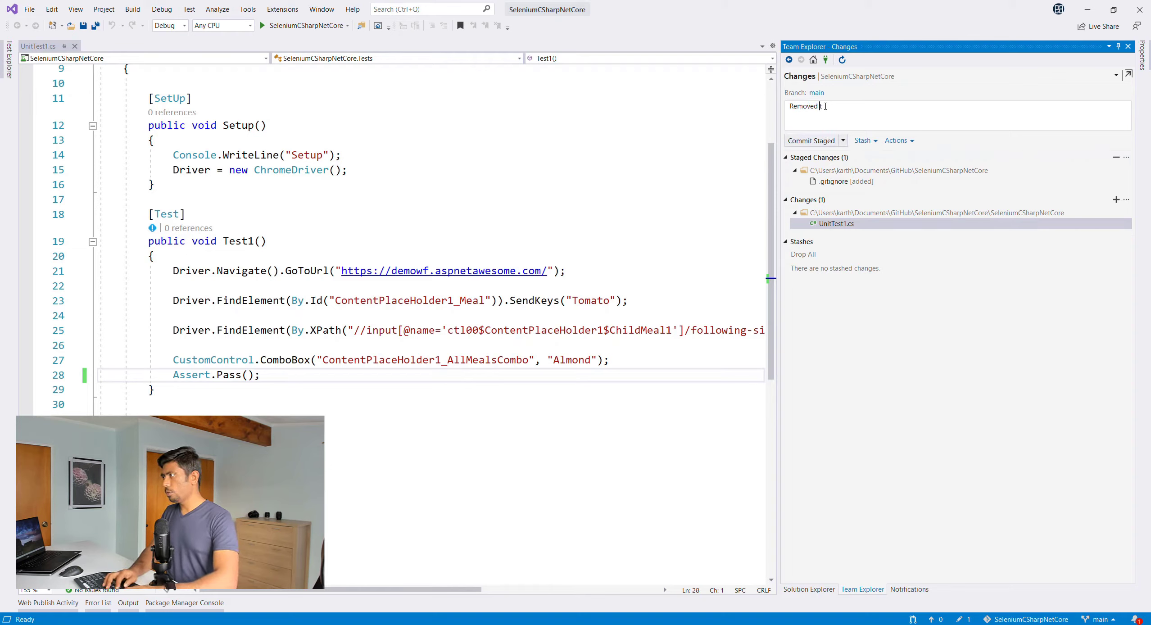
pyautogui.write('he console.write')
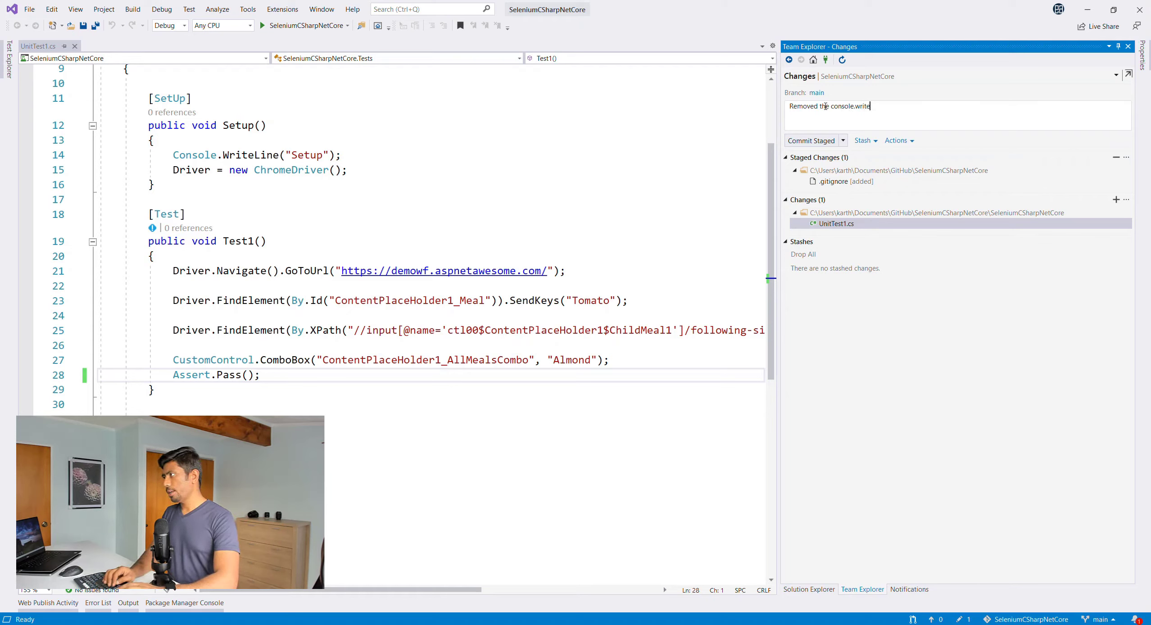
pyautogui.write('line code')
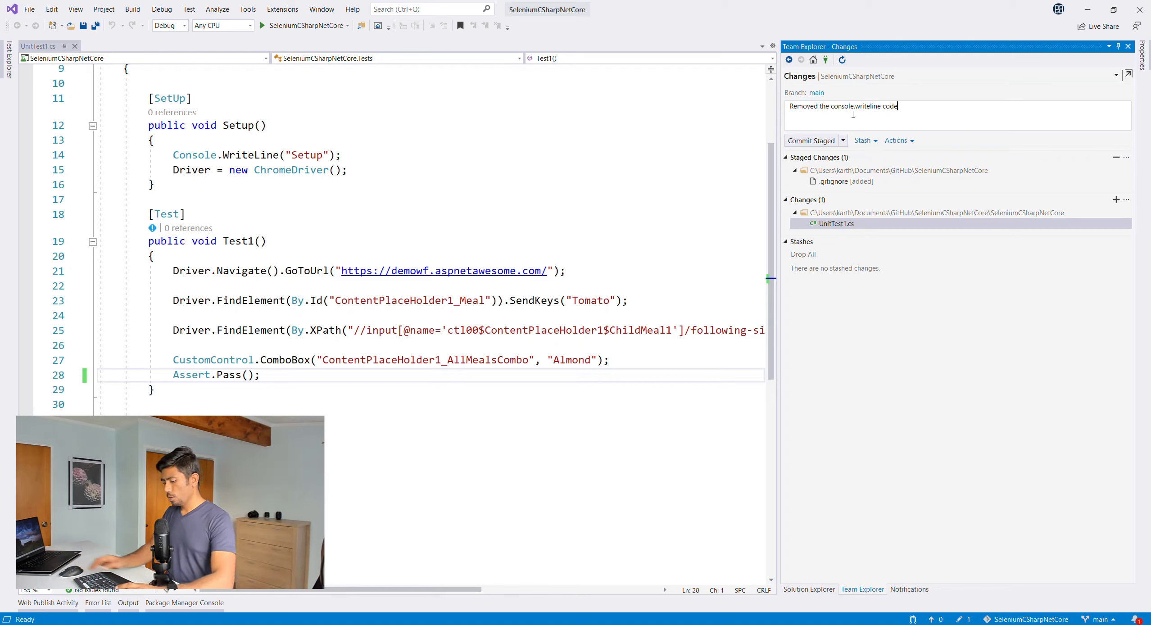
pyautogui.click(812, 141)
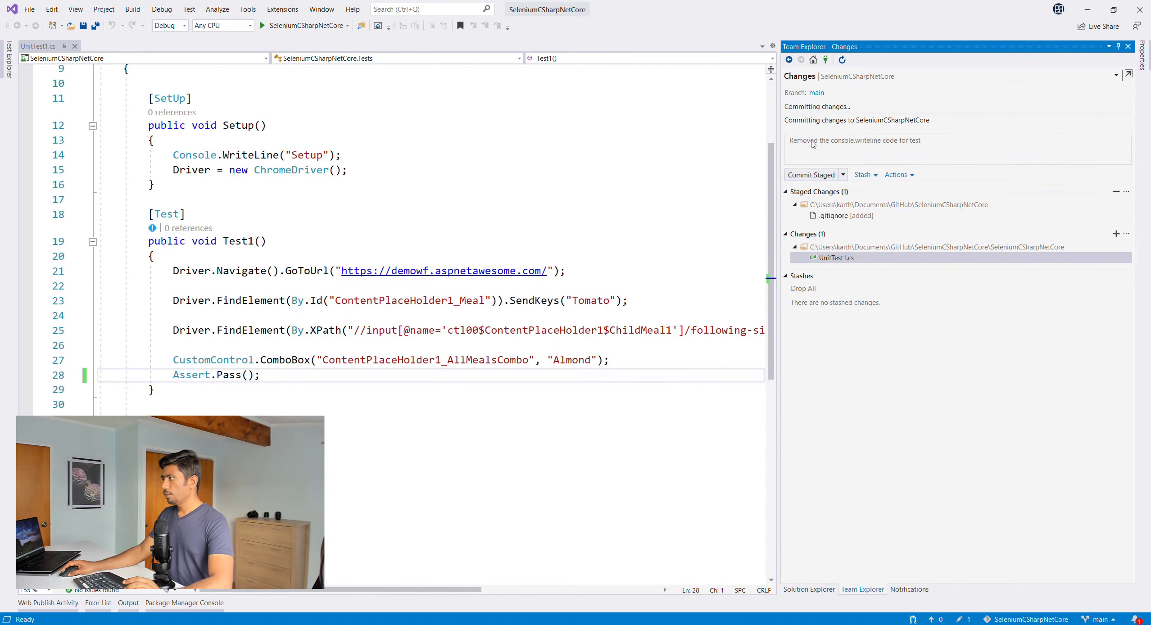
pyautogui.click(811, 174)
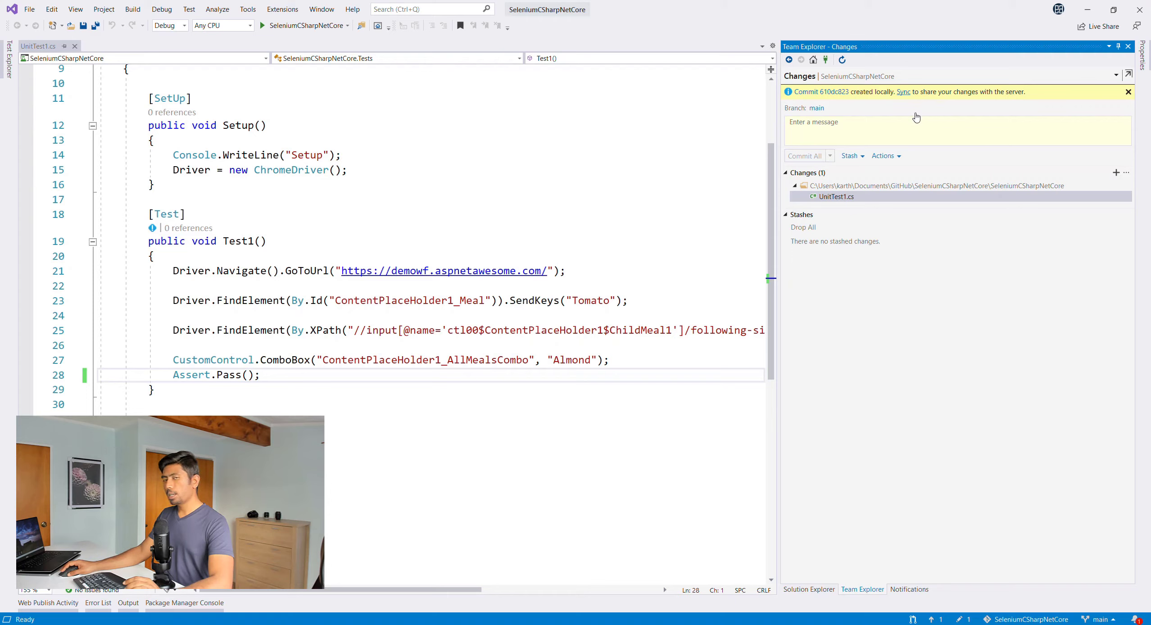
pyautogui.click(904, 92)
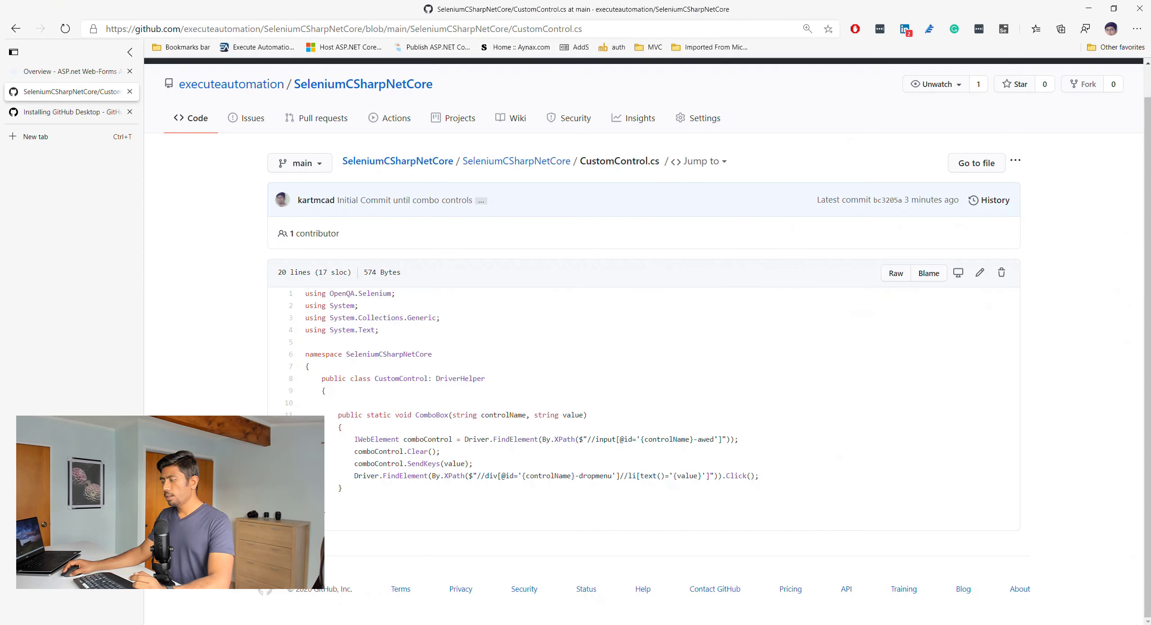
pyautogui.moveTo(349, 84)
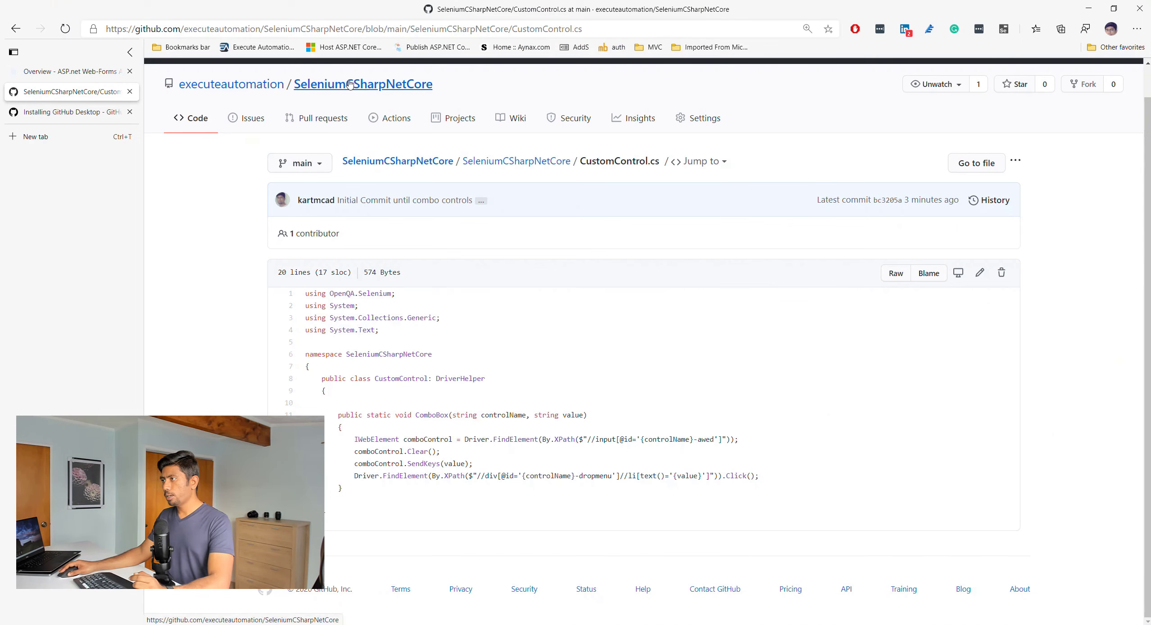
# Check the latest commit on the repository page, then open the SeleniumCSharpNetCore folder
pyautogui.click(351, 84)
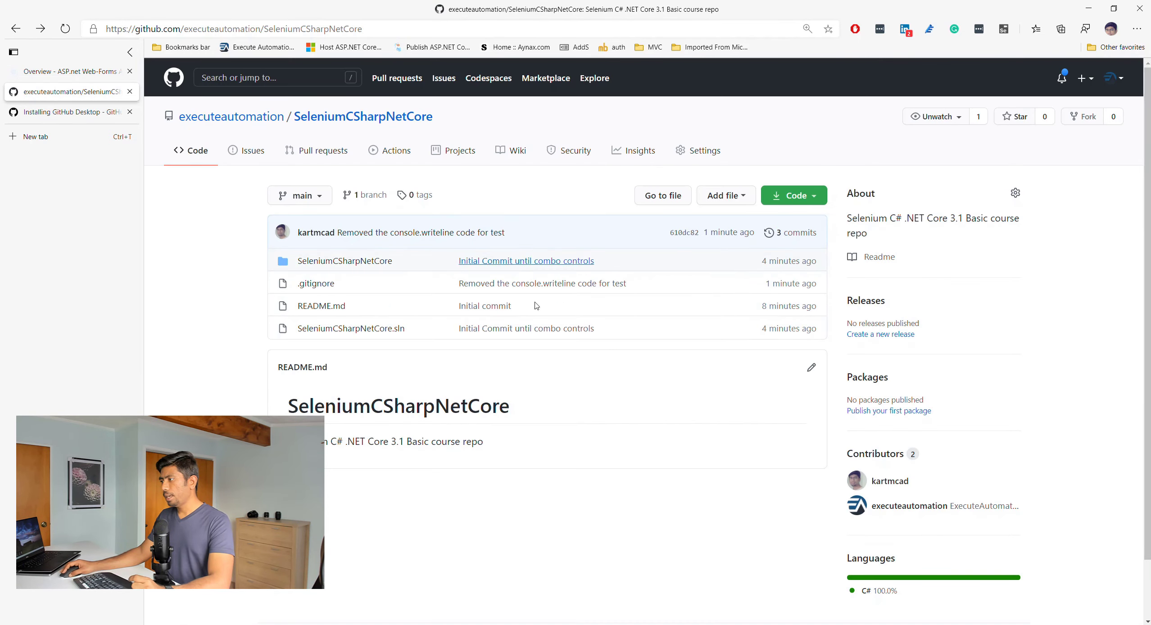
pyautogui.moveTo(374, 265)
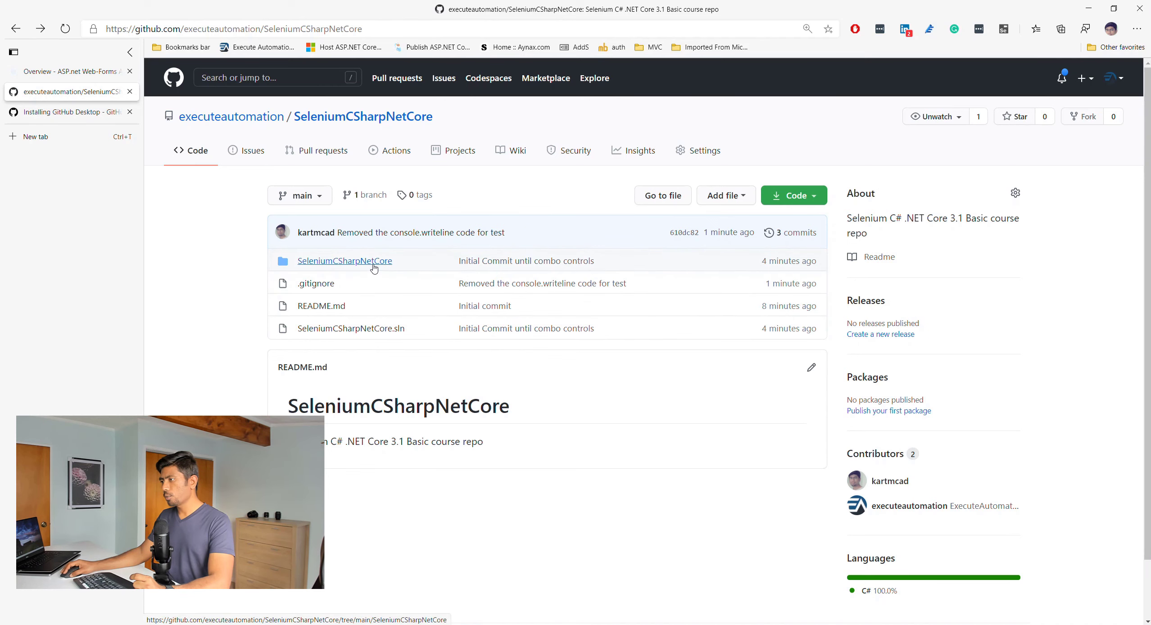
pyautogui.click(344, 261)
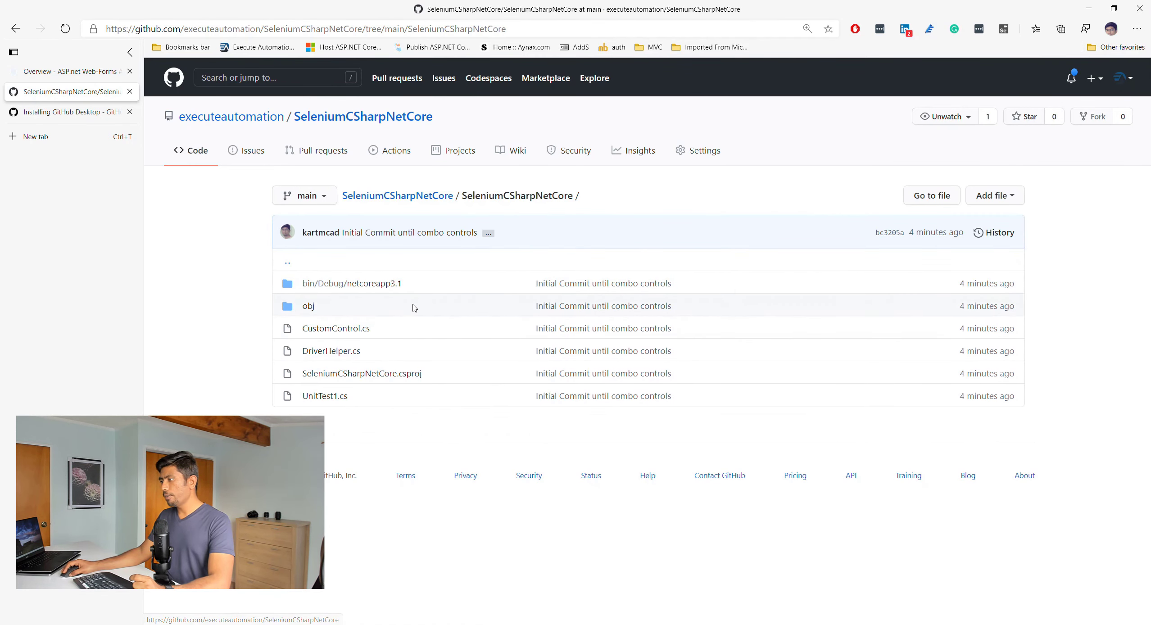